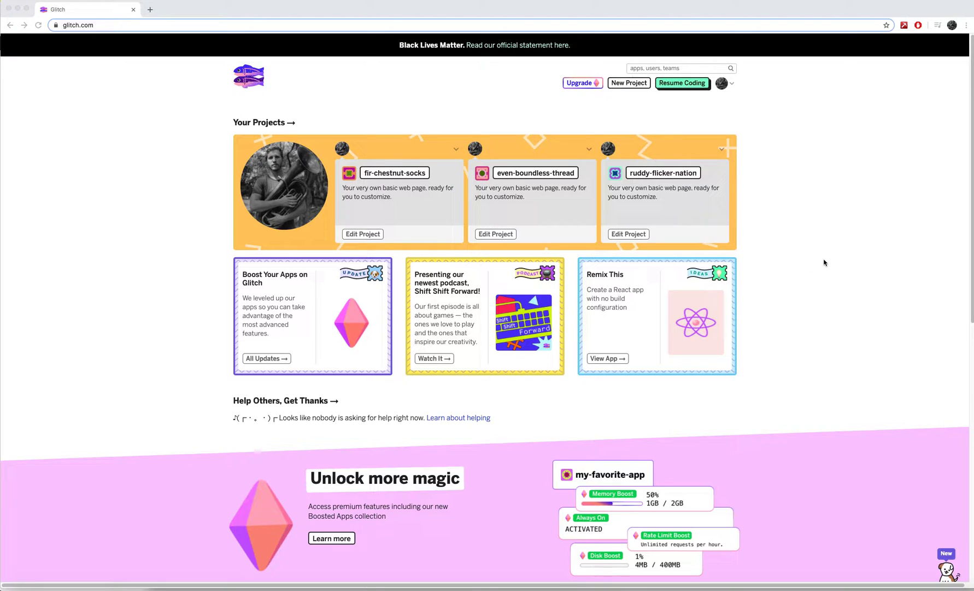
{"action": "mouse_move", "coordinate": [830, 262]}
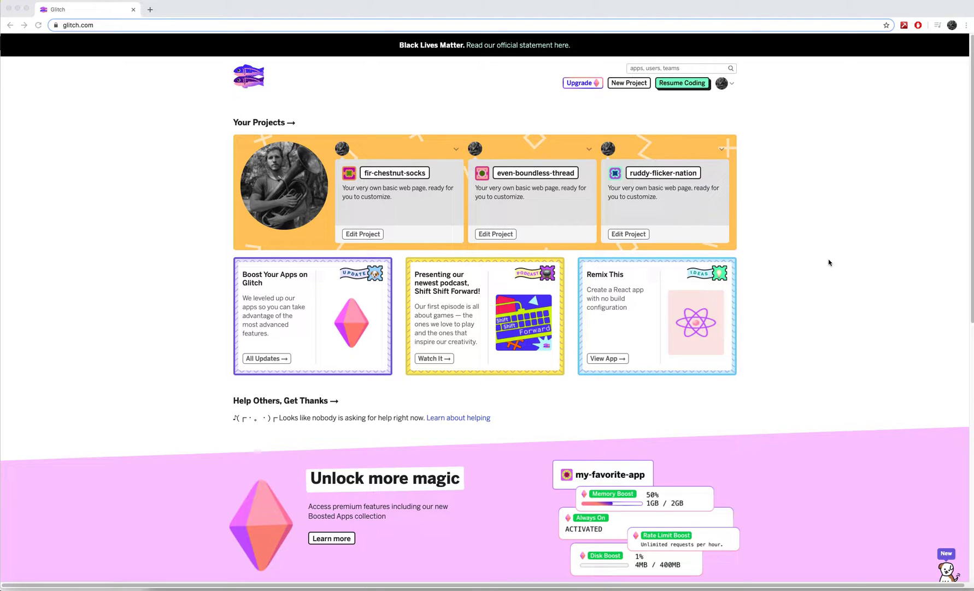
{"action": "mouse_move", "coordinate": [209, 121]}
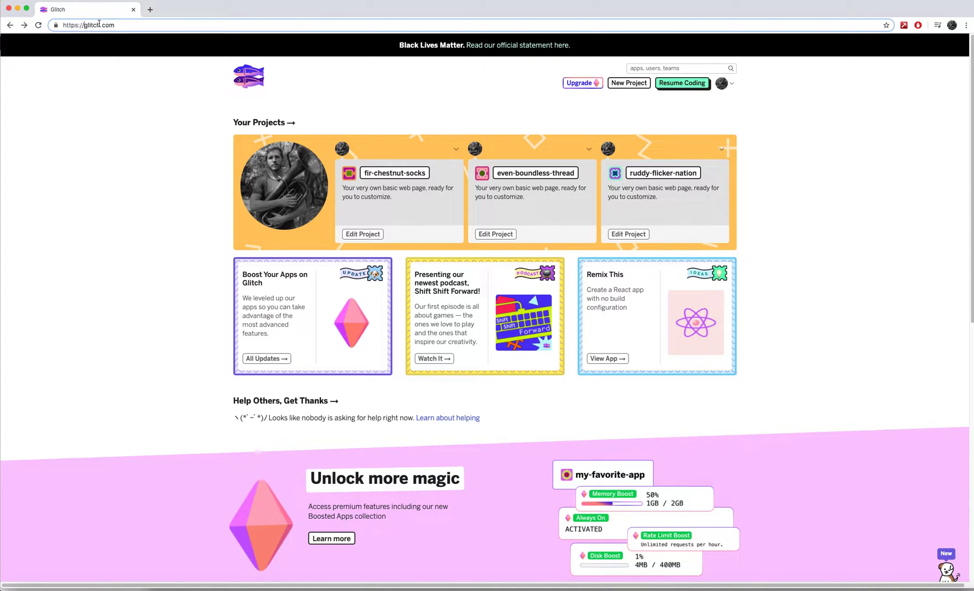
{"action": "mouse_move", "coordinate": [622, 108]}
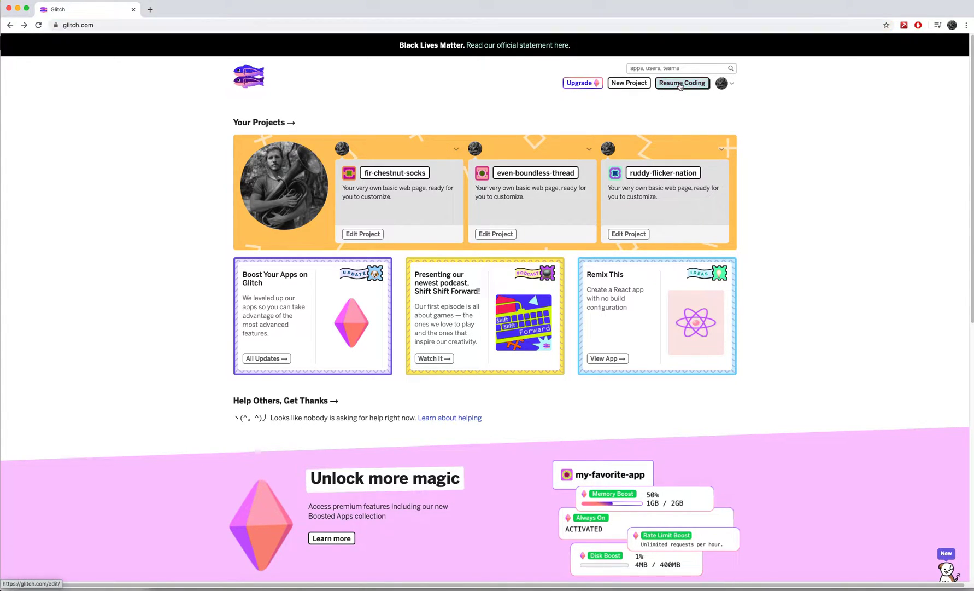
Step: Open the fir-chestnut-socks project in the editor and bring up its preview options
{"action": "left_click", "coordinate": [682, 83]}
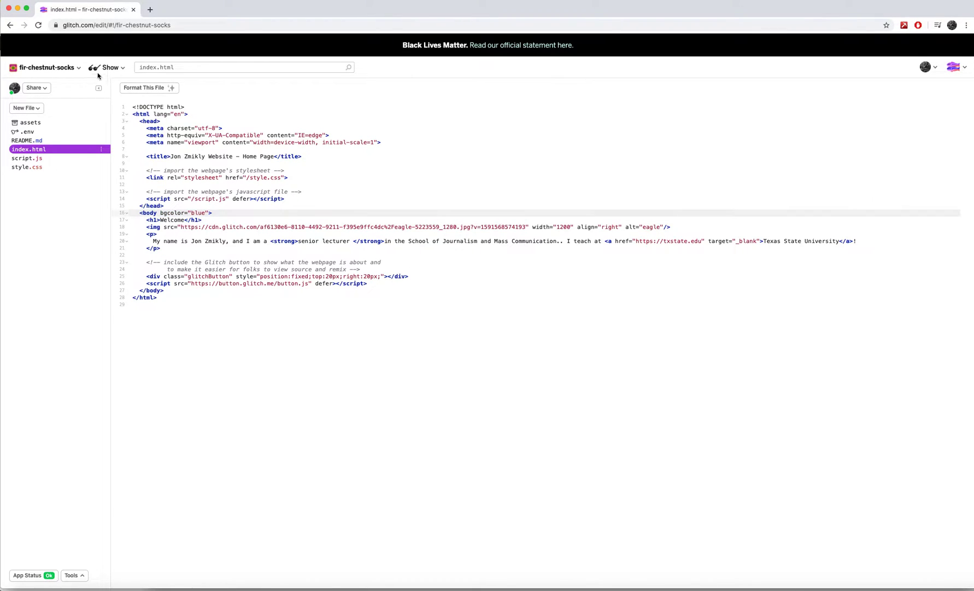
{"action": "left_click", "coordinate": [107, 67]}
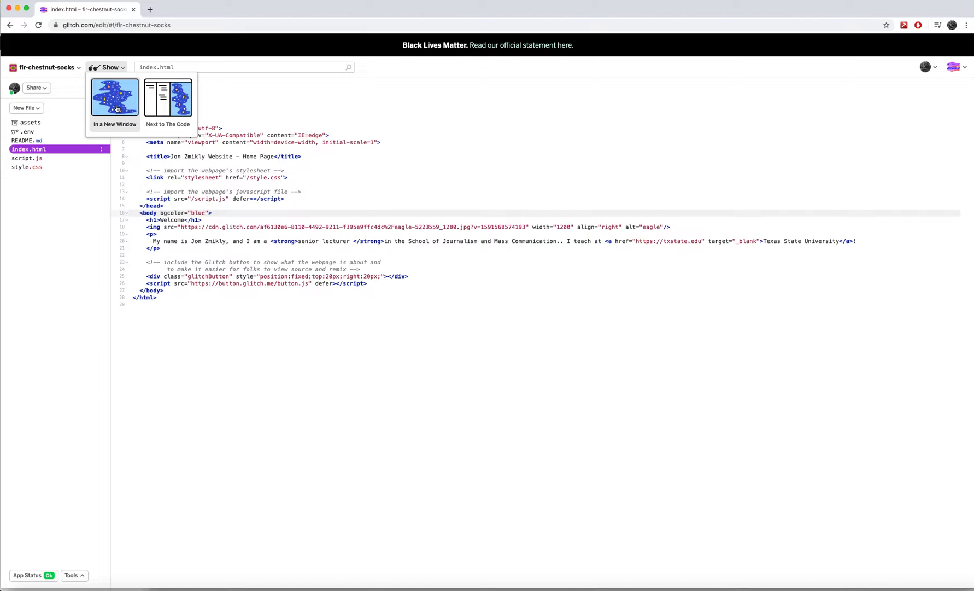
Step: Open the live site in a new window, then go back to the editor tab
{"action": "left_click", "coordinate": [115, 99]}
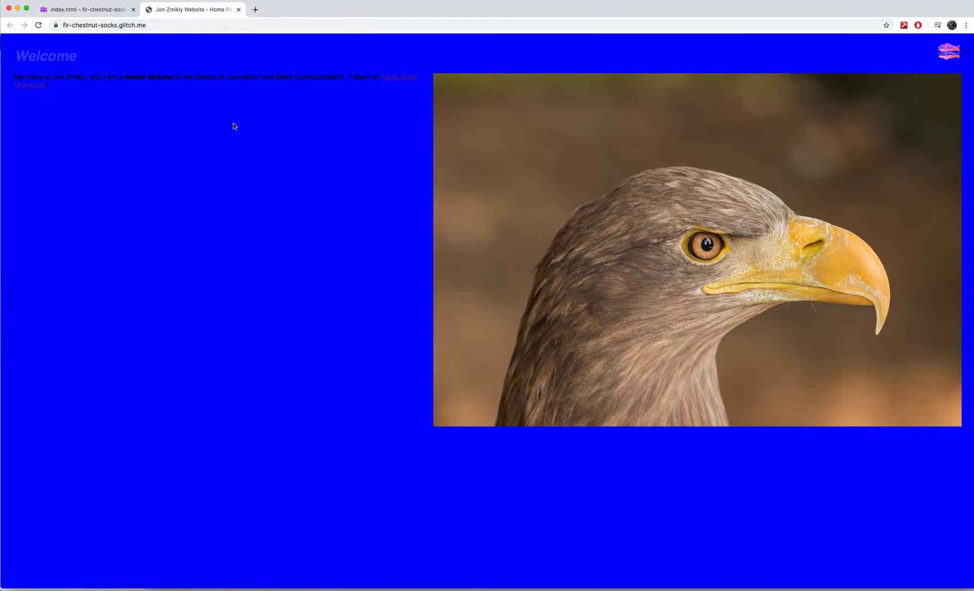
{"action": "left_click", "coordinate": [88, 10]}
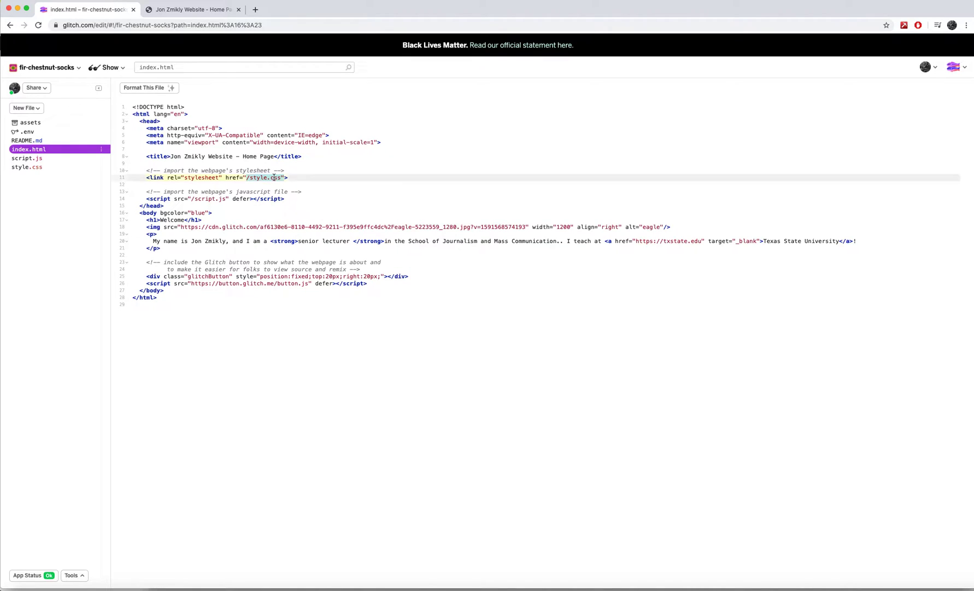
{"action": "double_click", "coordinate": [276, 177]}
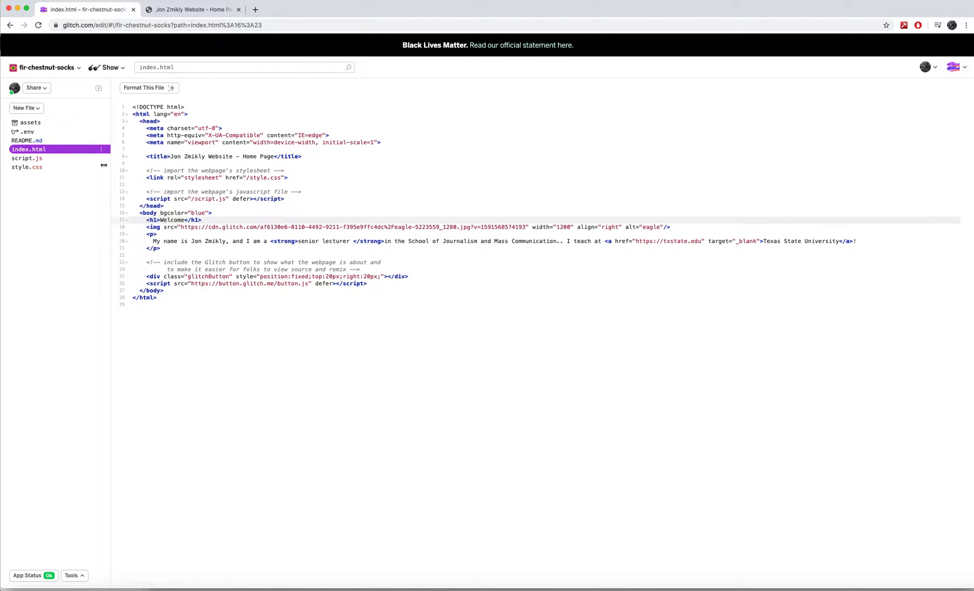
{"action": "mouse_move", "coordinate": [22, 167]}
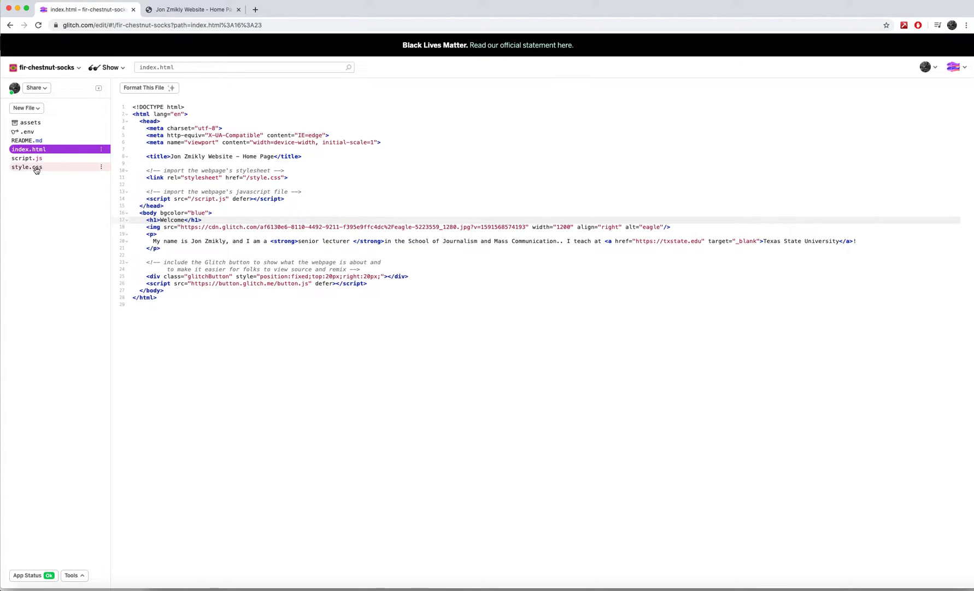
Step: Open style.css and highlight the body font-family helvetica, margin, and the h1 rule
{"action": "left_click", "coordinate": [27, 166]}
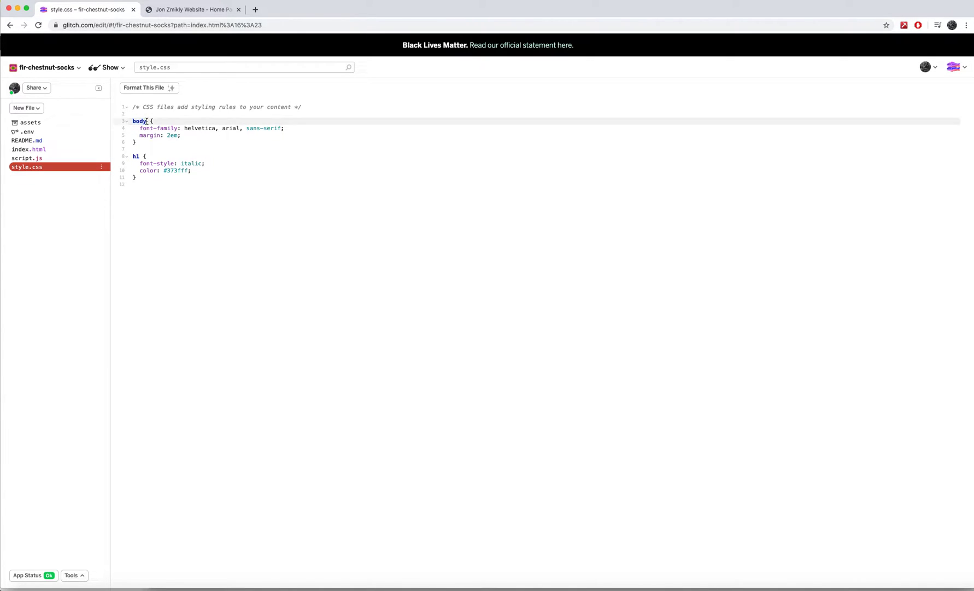
{"action": "left_click_drag", "start_coordinate": [152, 120], "coordinate": [152, 142]}
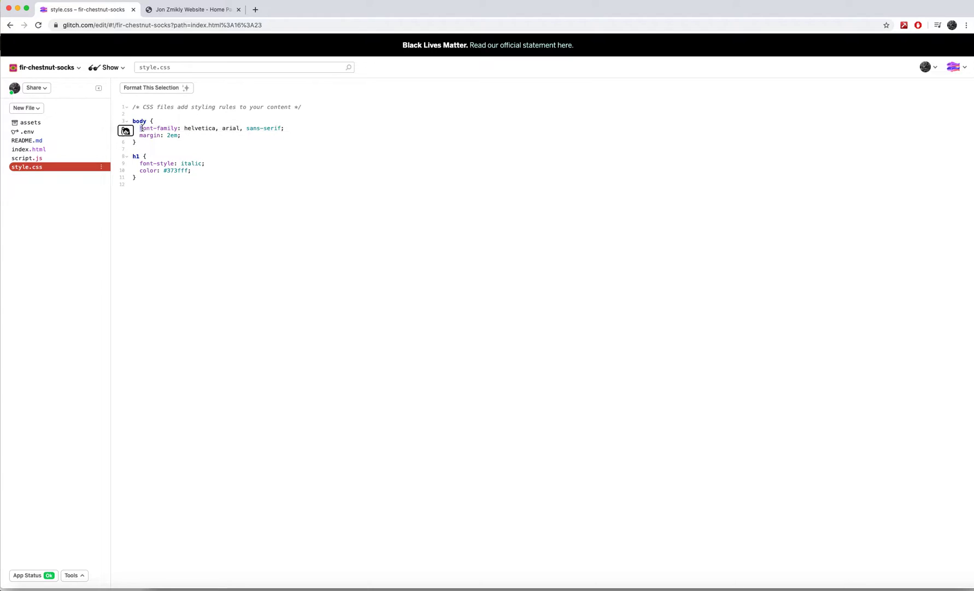
{"action": "double_click", "coordinate": [159, 128]}
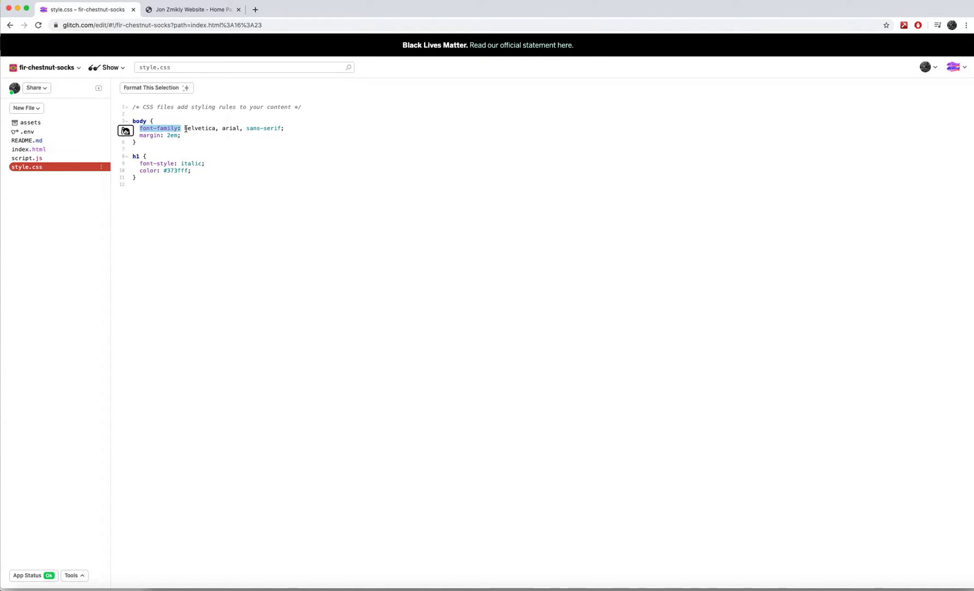
{"action": "double_click", "coordinate": [201, 128]}
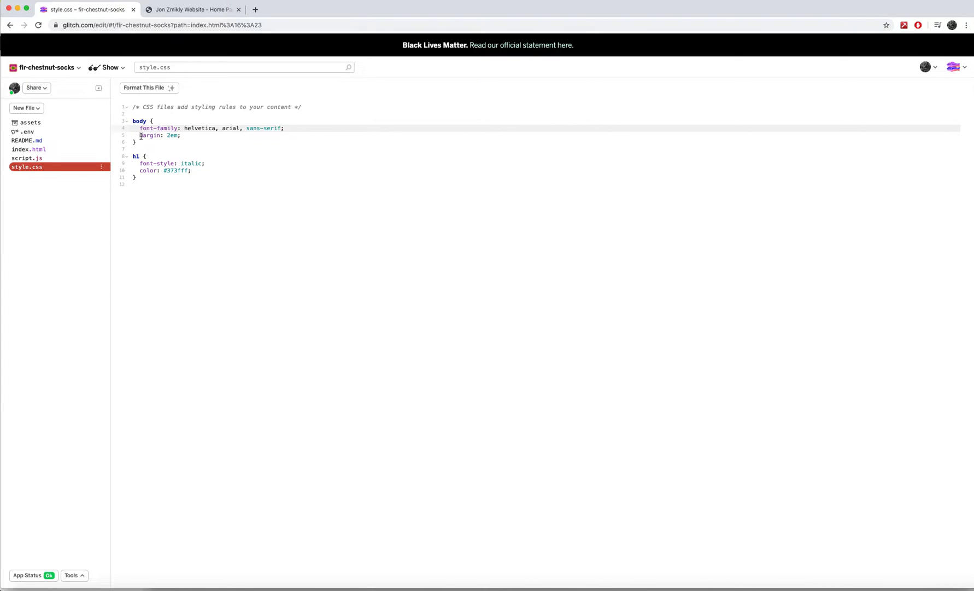
{"action": "double_click", "coordinate": [149, 136]}
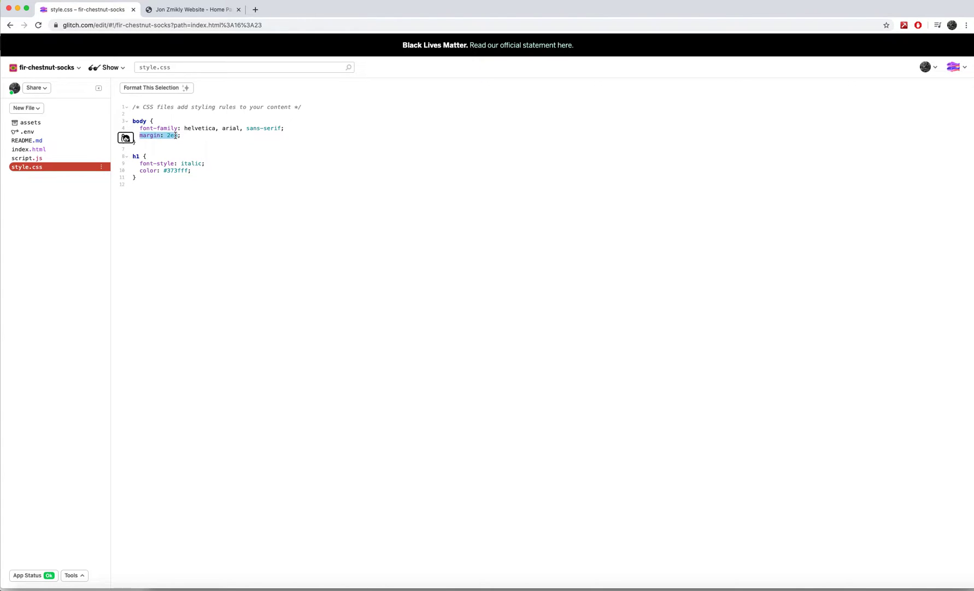
{"action": "left_click", "coordinate": [150, 121]}
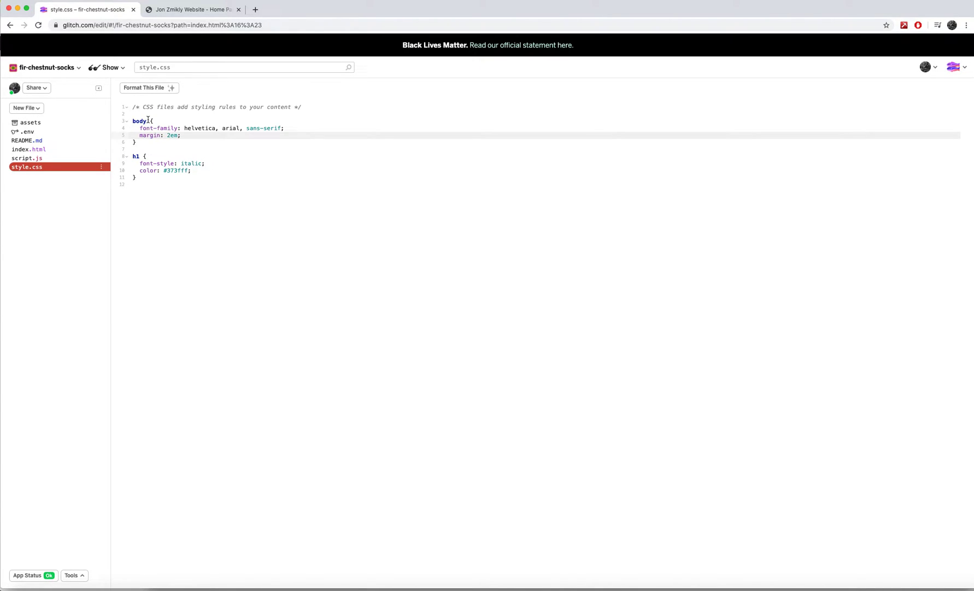
{"action": "left_click_drag", "start_coordinate": [134, 121], "coordinate": [135, 141]}
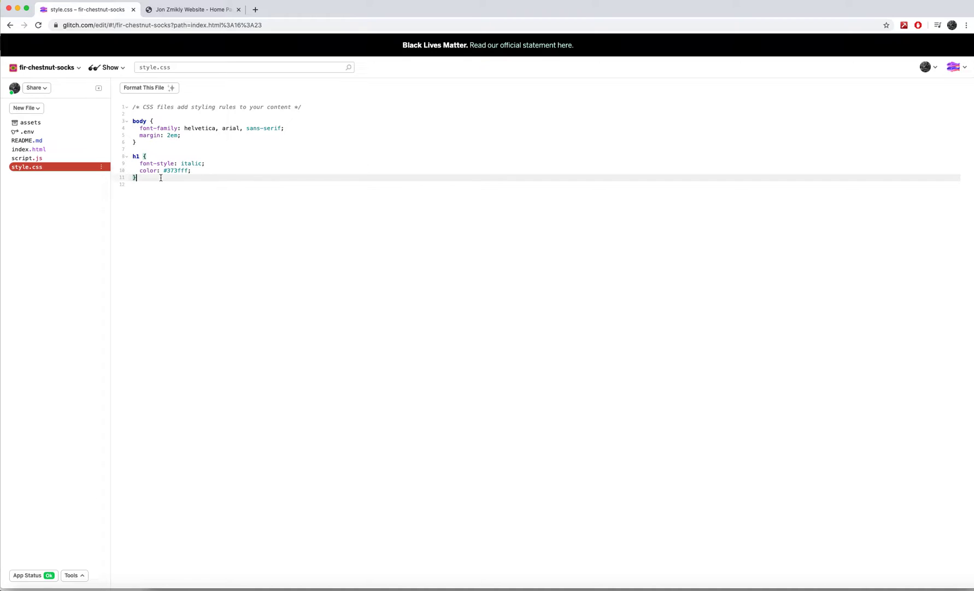
{"action": "left_click", "coordinate": [192, 9]}
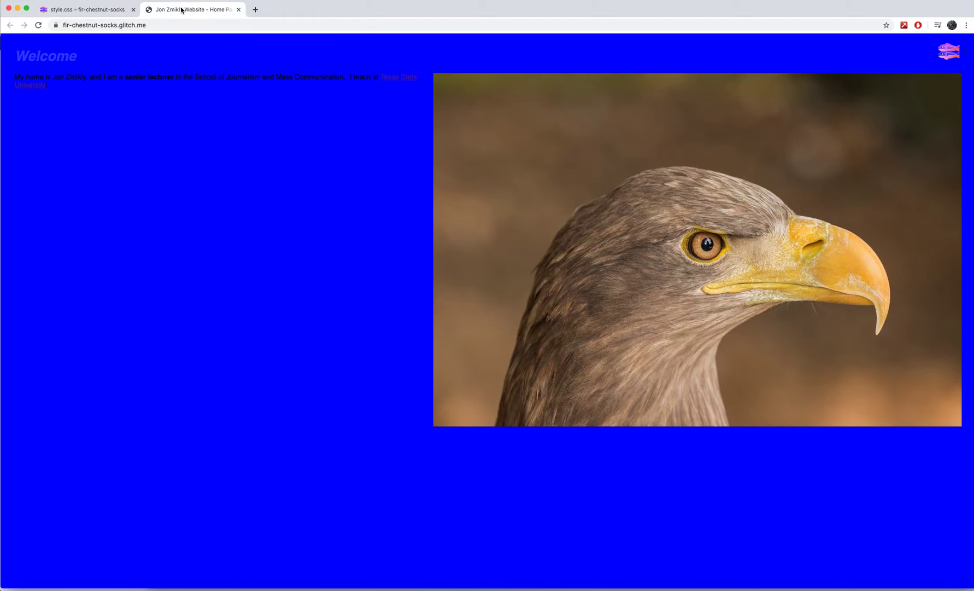
{"action": "double_click", "coordinate": [44, 55]}
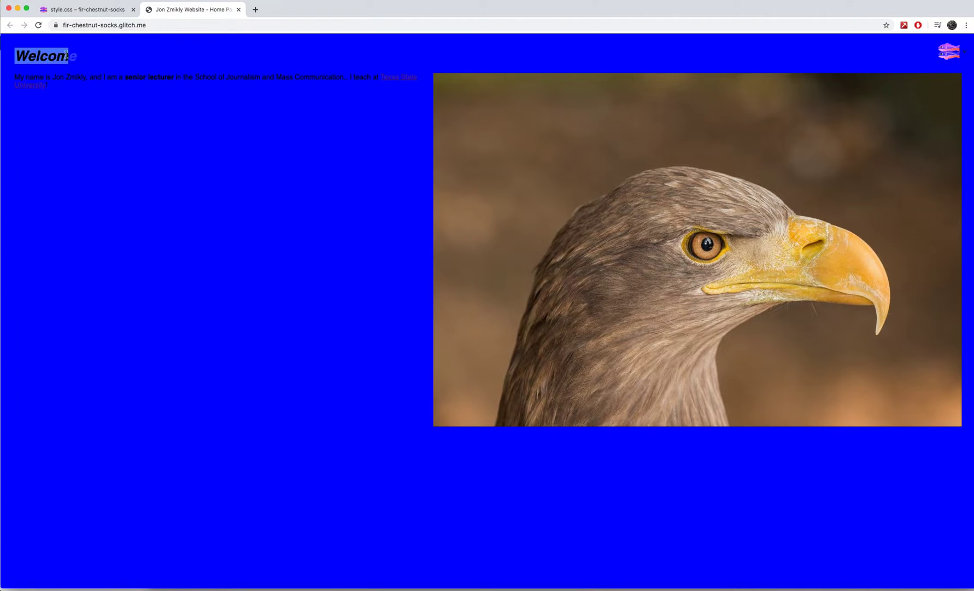
{"action": "left_click", "coordinate": [82, 10]}
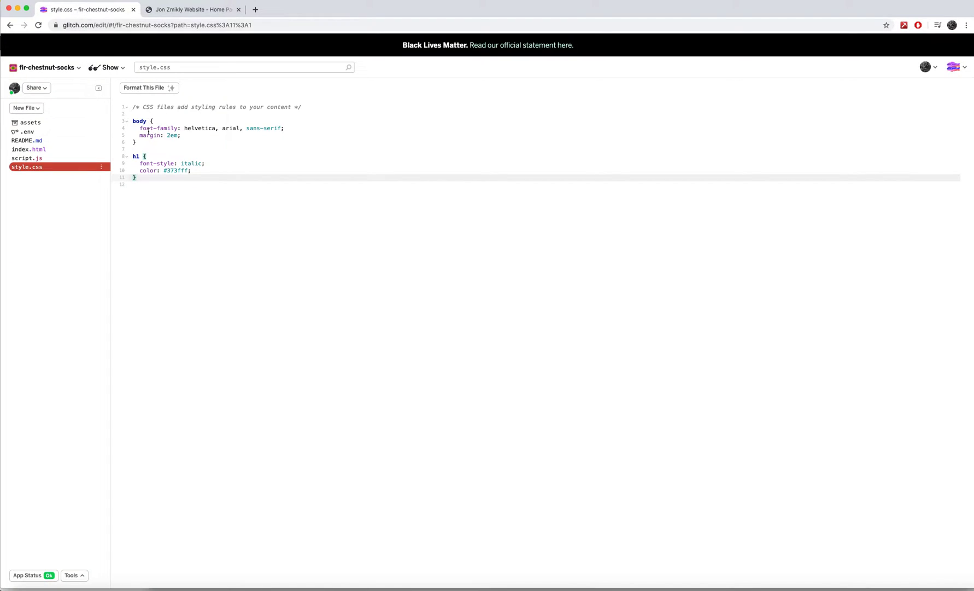
{"action": "left_click", "coordinate": [165, 170]}
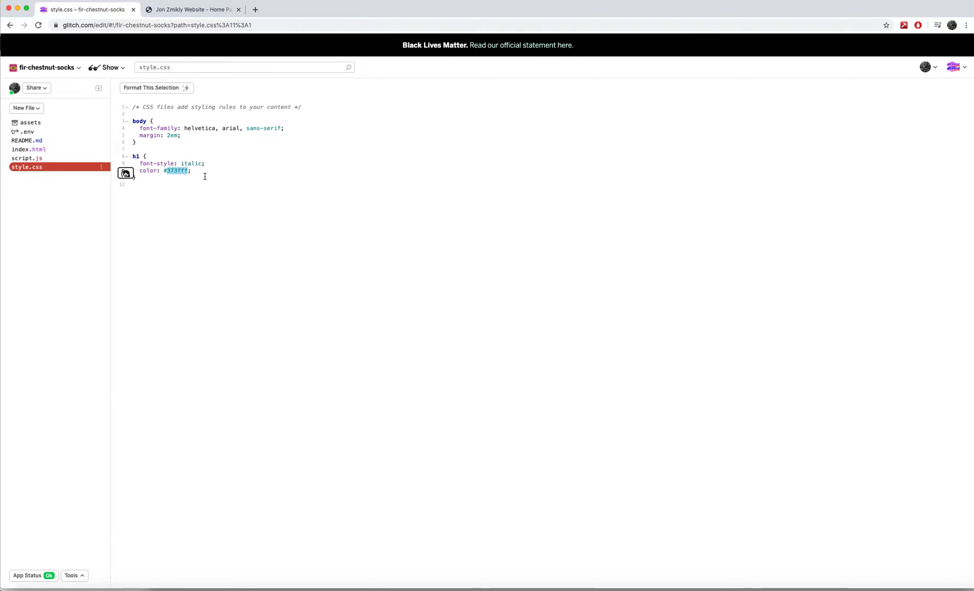
Step: Change the h1 colour to #ffffff and confirm the white heading on the live site
{"action": "type", "text": "#ffffff"}
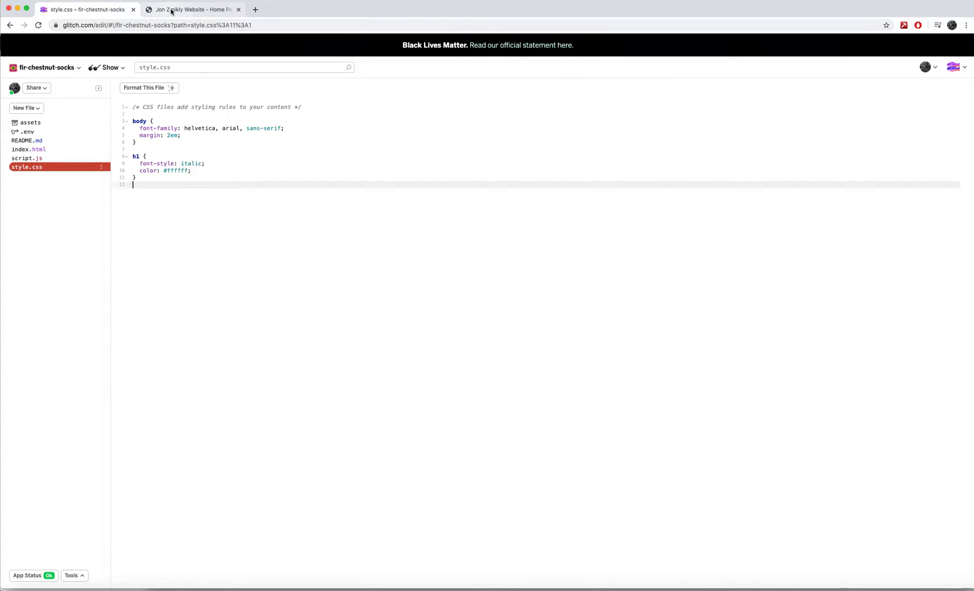
{"action": "left_click", "coordinate": [191, 9]}
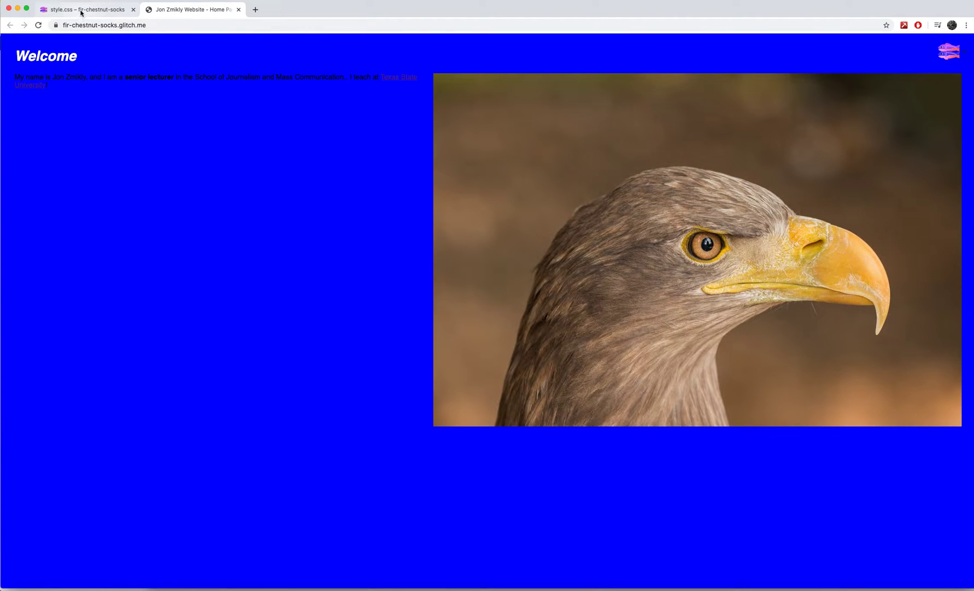
{"action": "left_click", "coordinate": [82, 9]}
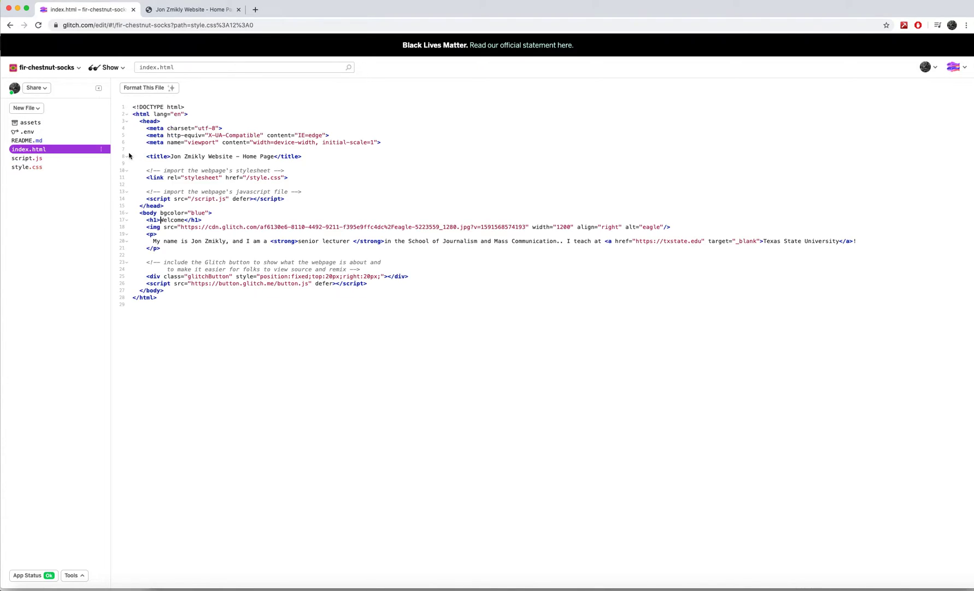
Step: Duplicate the Welcome h1 below the paragraph and check both headings live
{"action": "triple_click", "coordinate": [173, 220]}
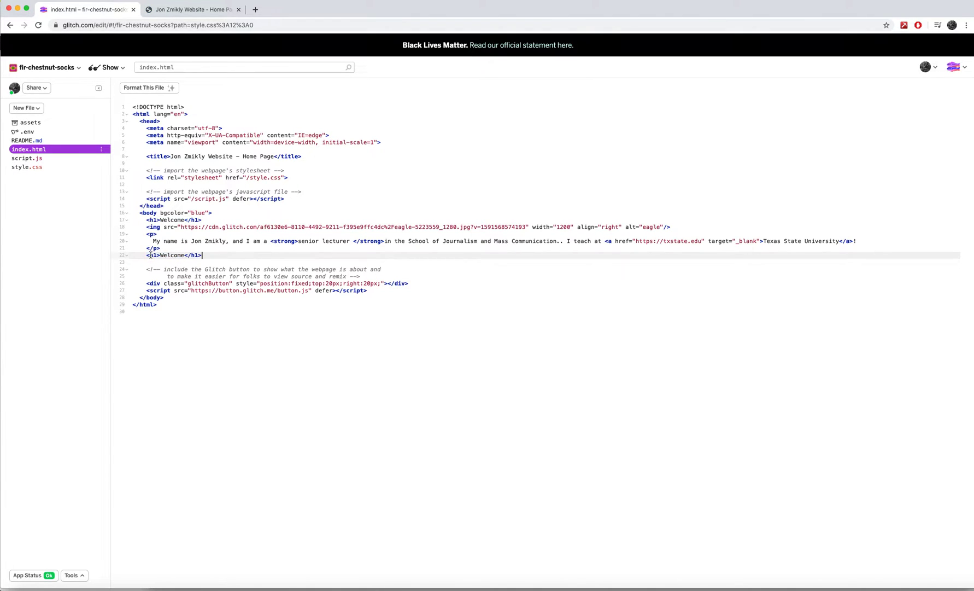
{"action": "left_click", "coordinate": [191, 9]}
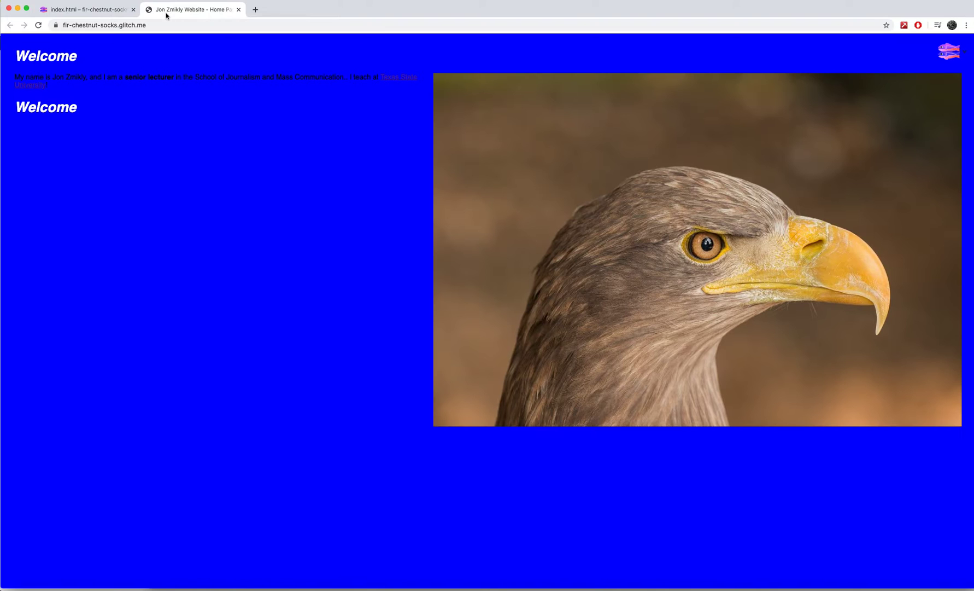
{"action": "left_click", "coordinate": [82, 10]}
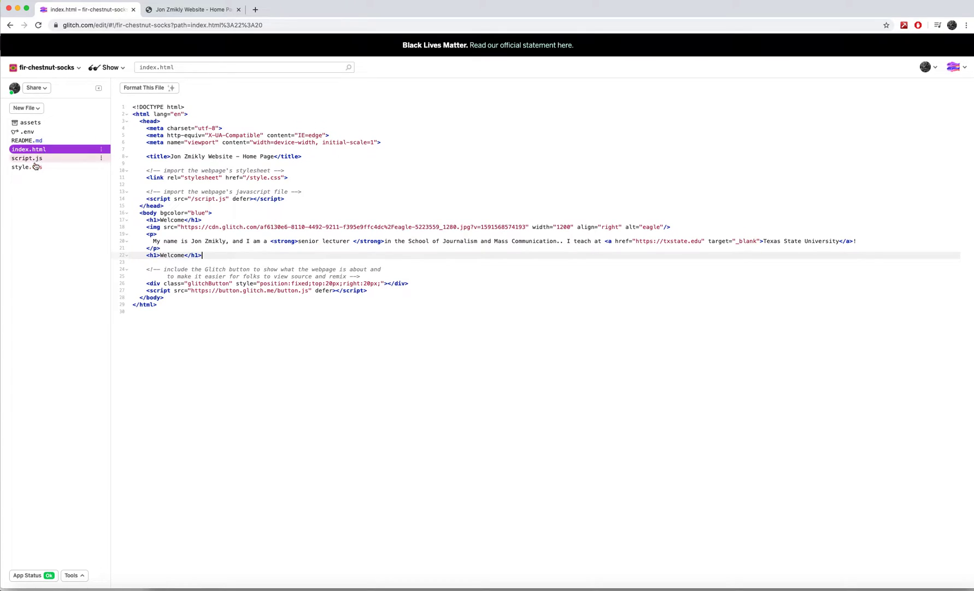
Step: Paste empty body, h1, p and a/visited/active/hover rules into style.css
{"action": "left_click", "coordinate": [24, 167]}
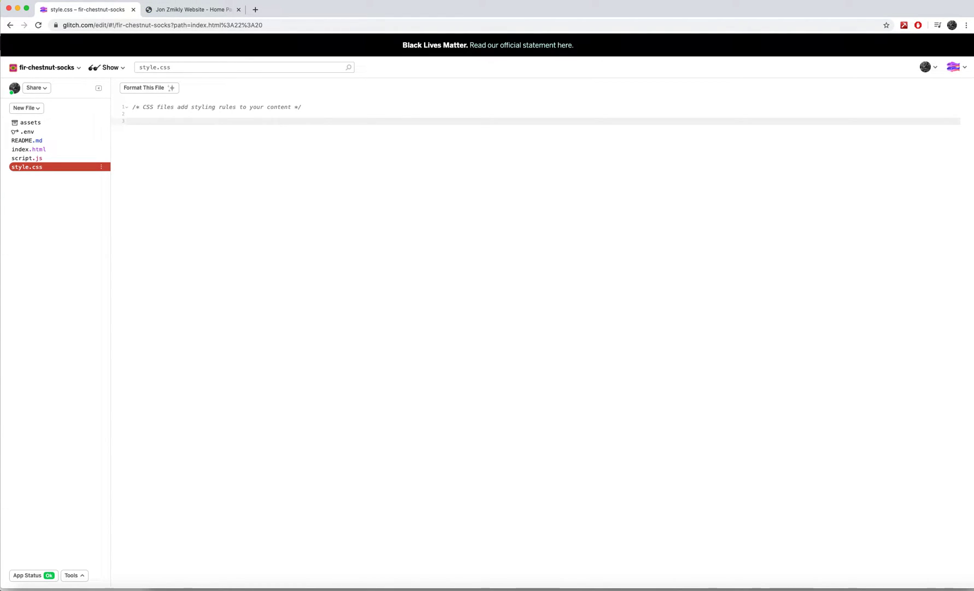
{"action": "right_click", "coordinate": [264, 317]}
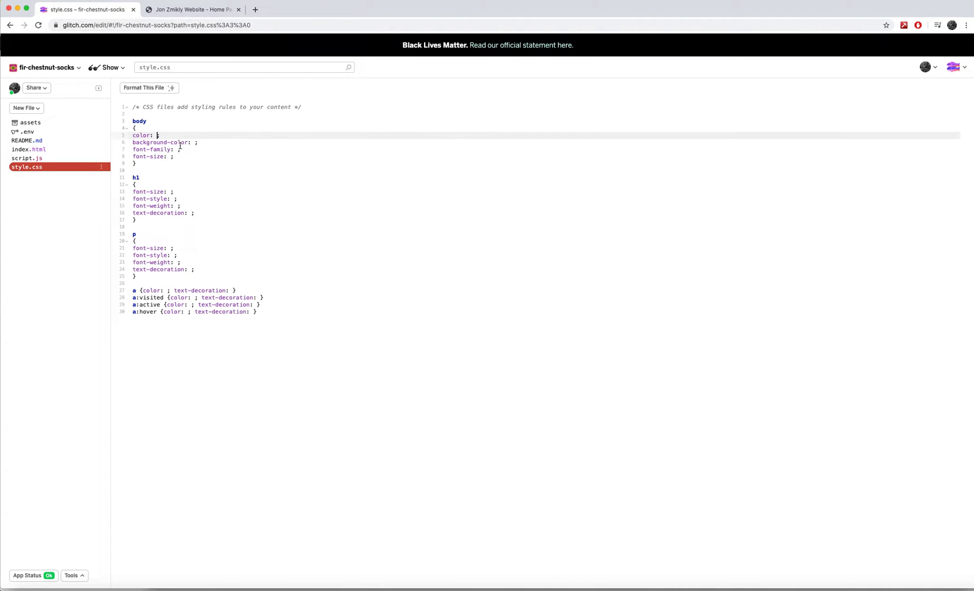
Step: Give body red text and a #ffffff background, and preview it live
{"action": "type", "text": "red"}
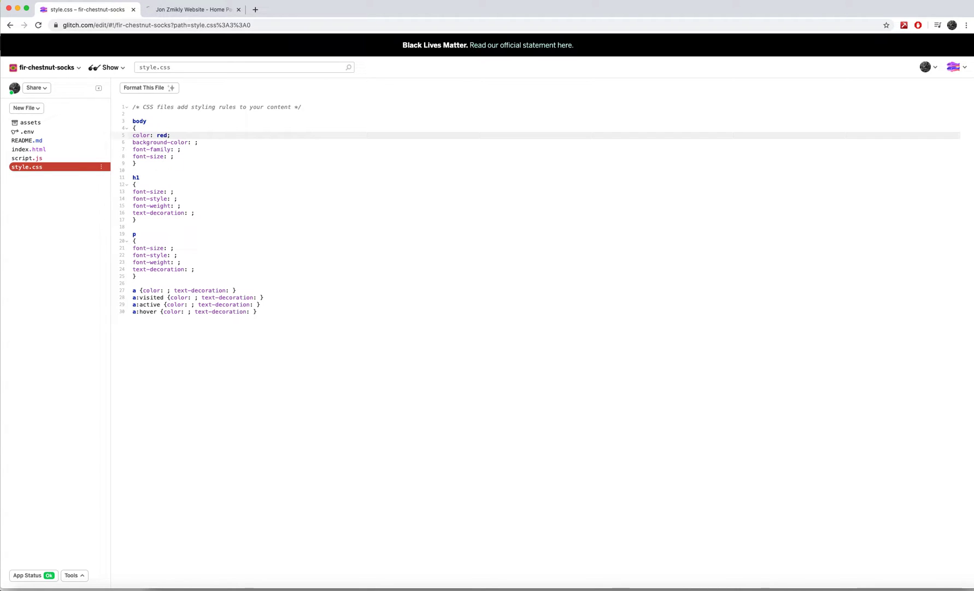
{"action": "double_click", "coordinate": [141, 142]}
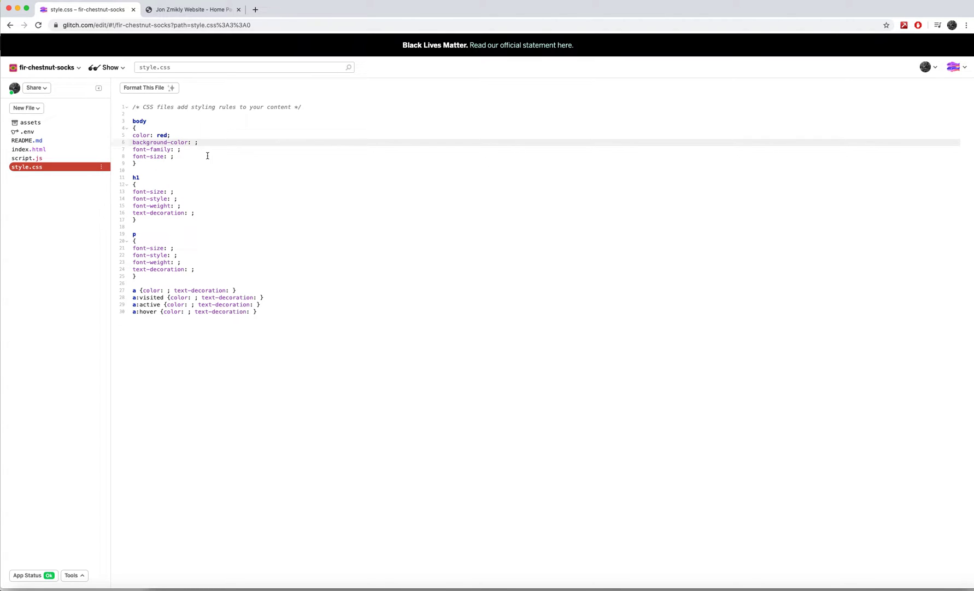
{"action": "type", "text": "#ffffff"}
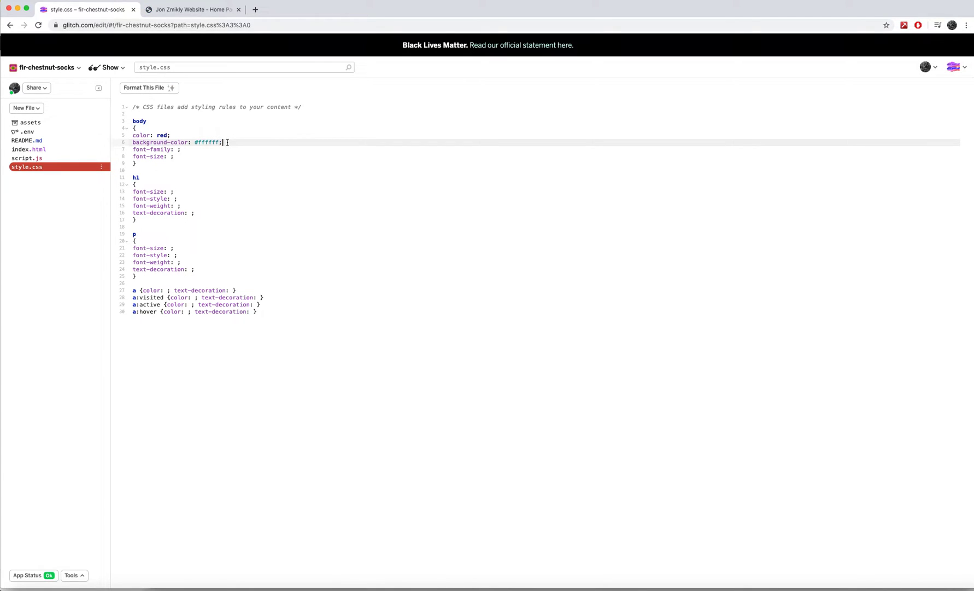
{"action": "left_click", "coordinate": [191, 9]}
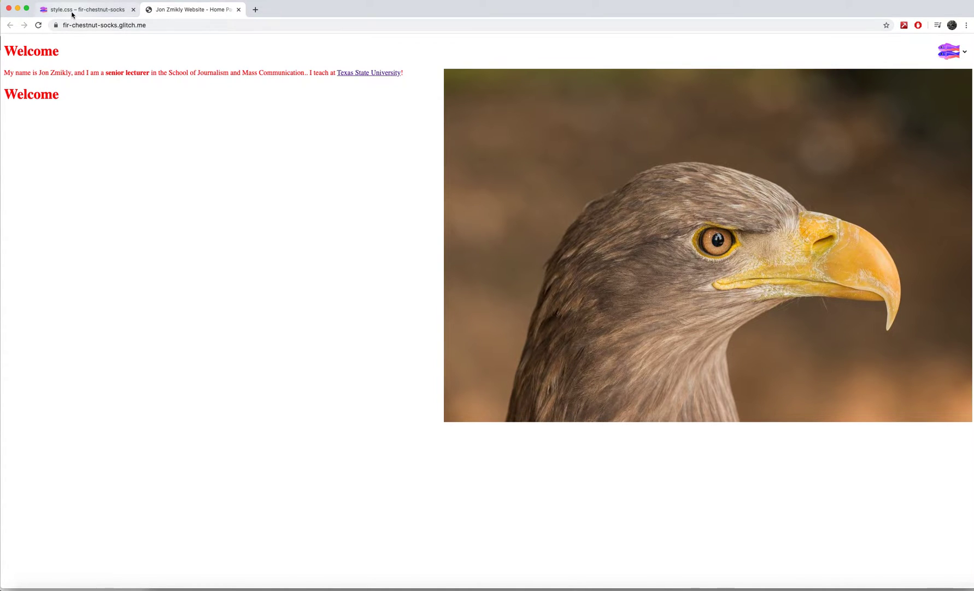
{"action": "left_click", "coordinate": [82, 10]}
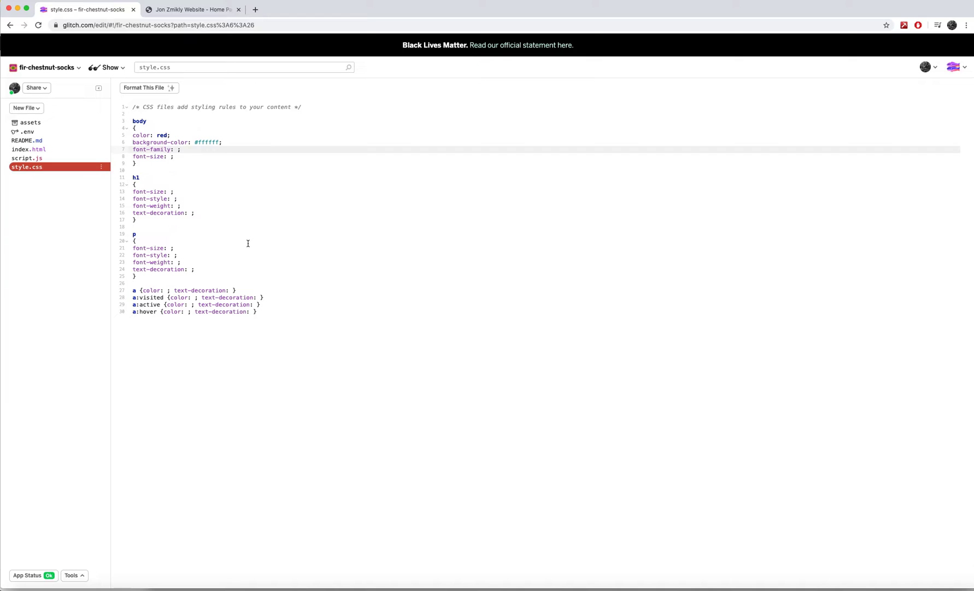
Step: Set body font-family to helvetica, arial, sans-serif and point out helvetica
{"action": "type", "text": "helvetica"}
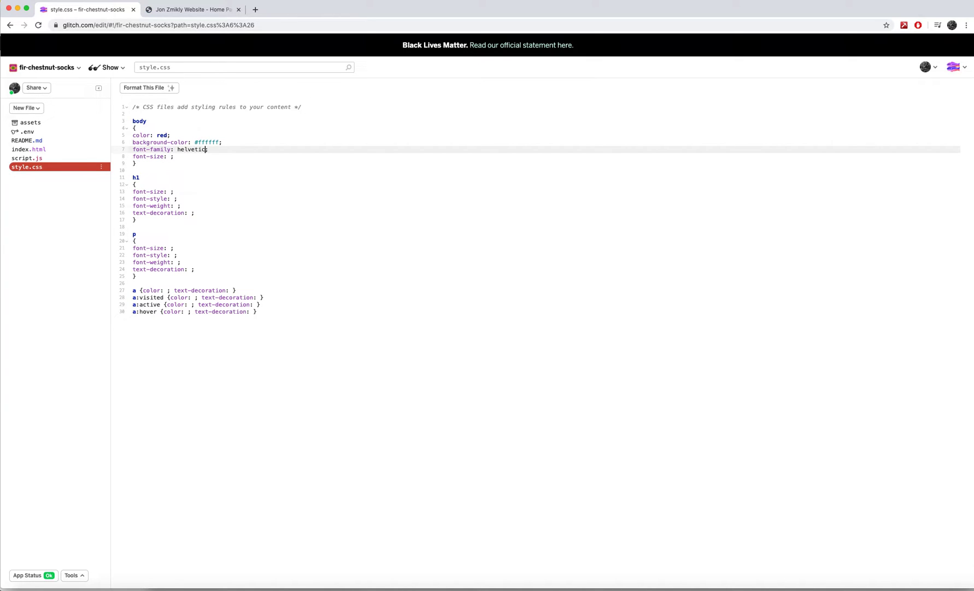
{"action": "type", "text": ", arial"}
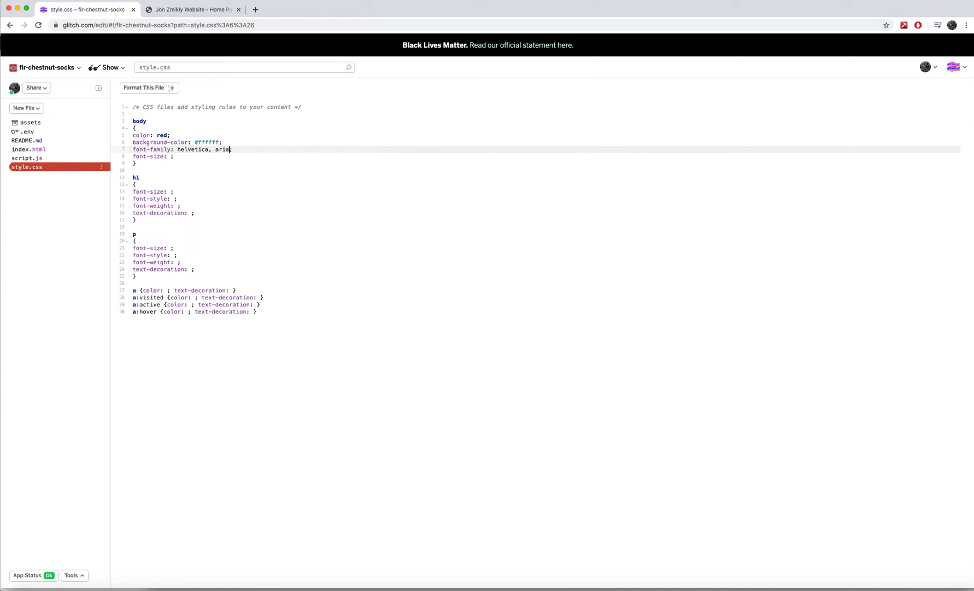
{"action": "type", "text": "l, sans-s"}
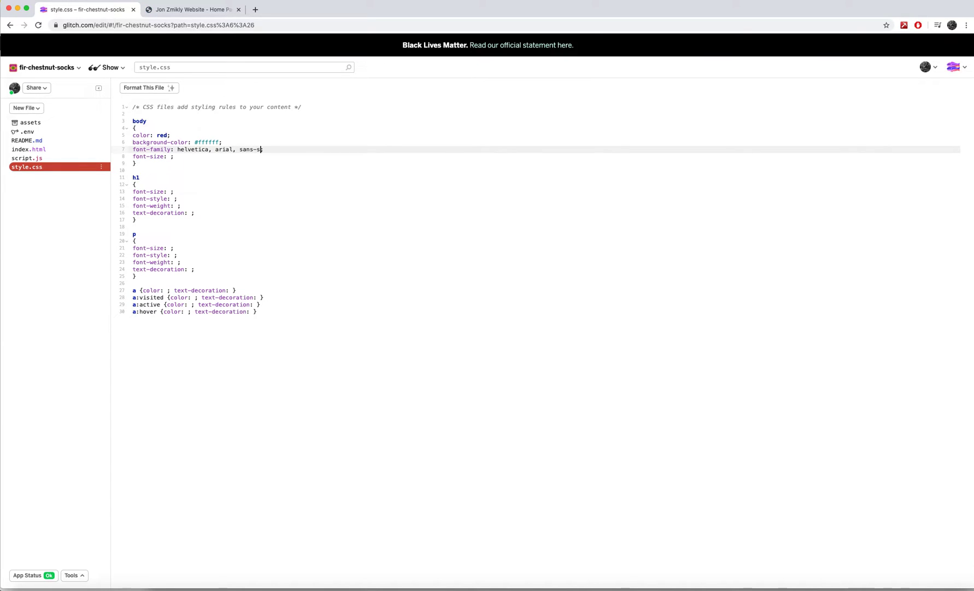
{"action": "type", "text": "erif;"}
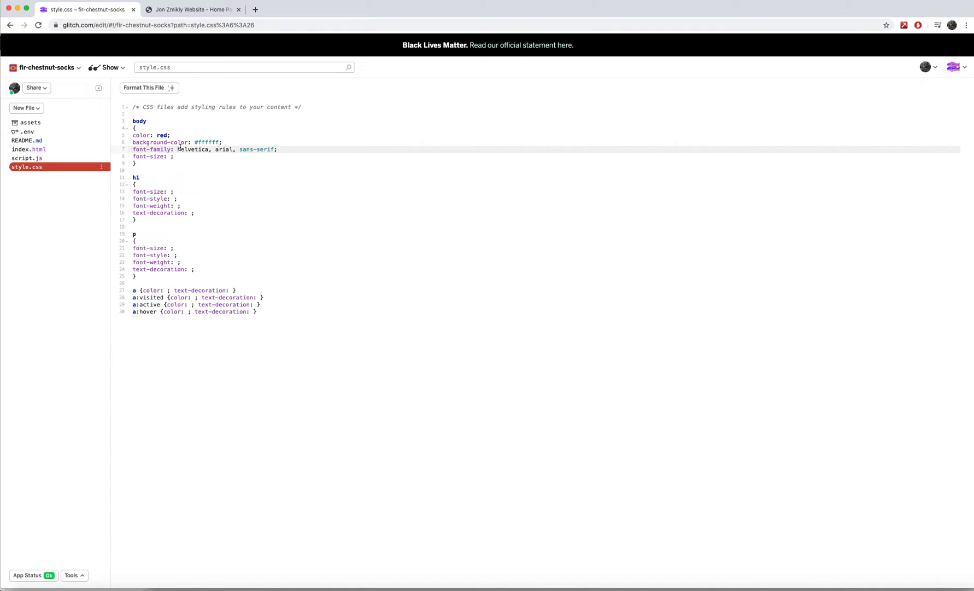
{"action": "left_click", "coordinate": [197, 149]}
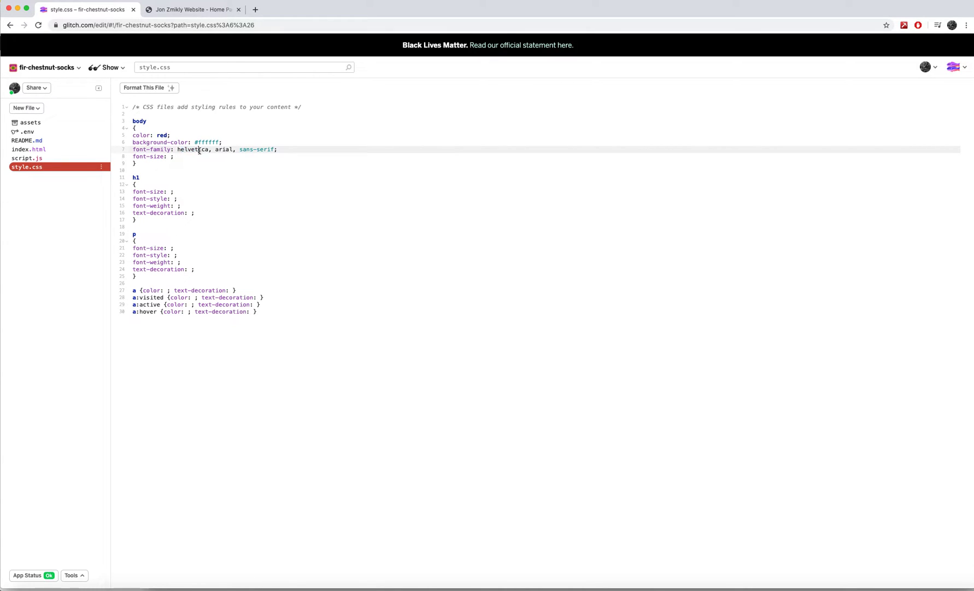
{"action": "double_click", "coordinate": [193, 150]}
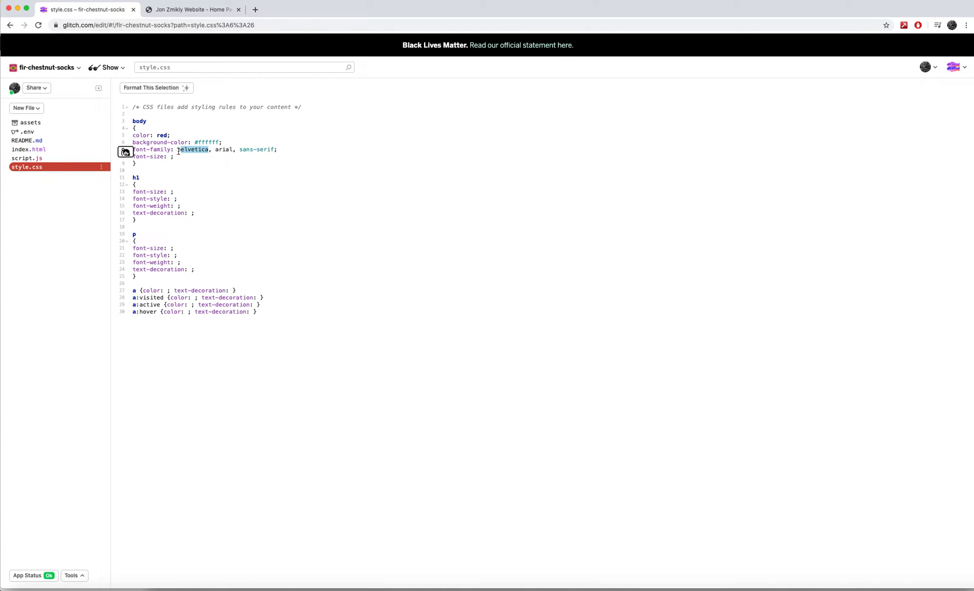
{"action": "mouse_move", "coordinate": [194, 149]}
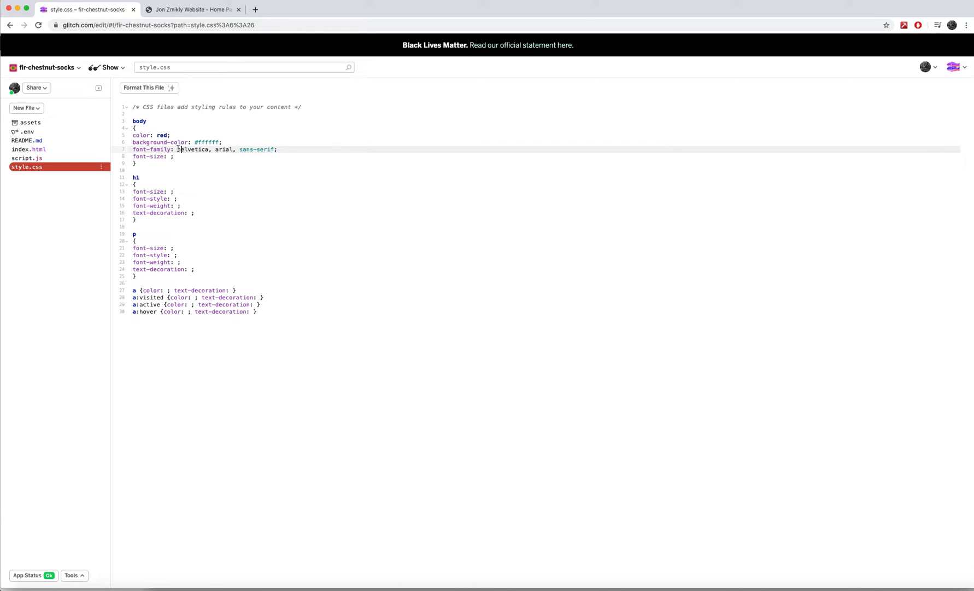
{"action": "double_click", "coordinate": [193, 149]}
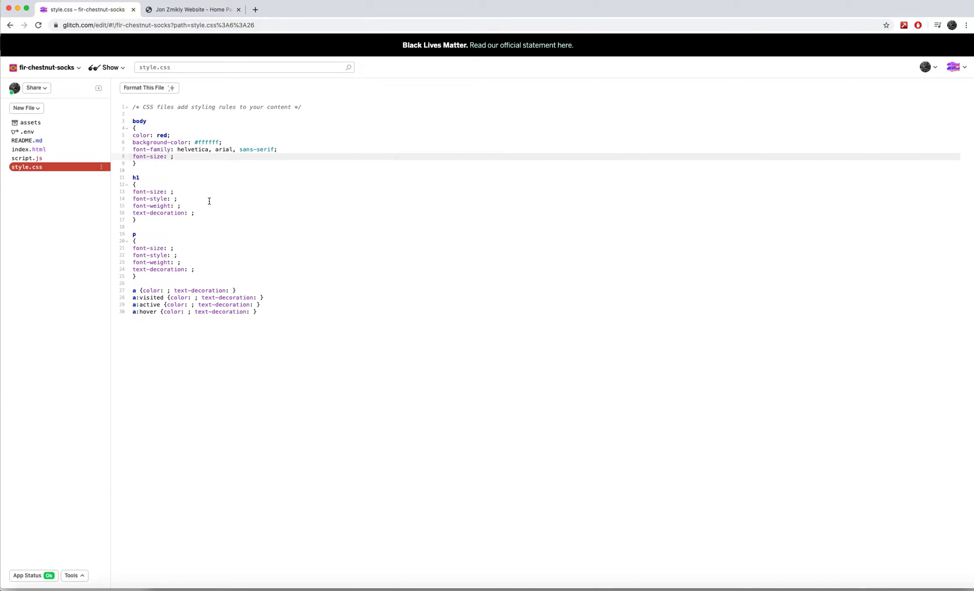
{"action": "left_click", "coordinate": [171, 156]}
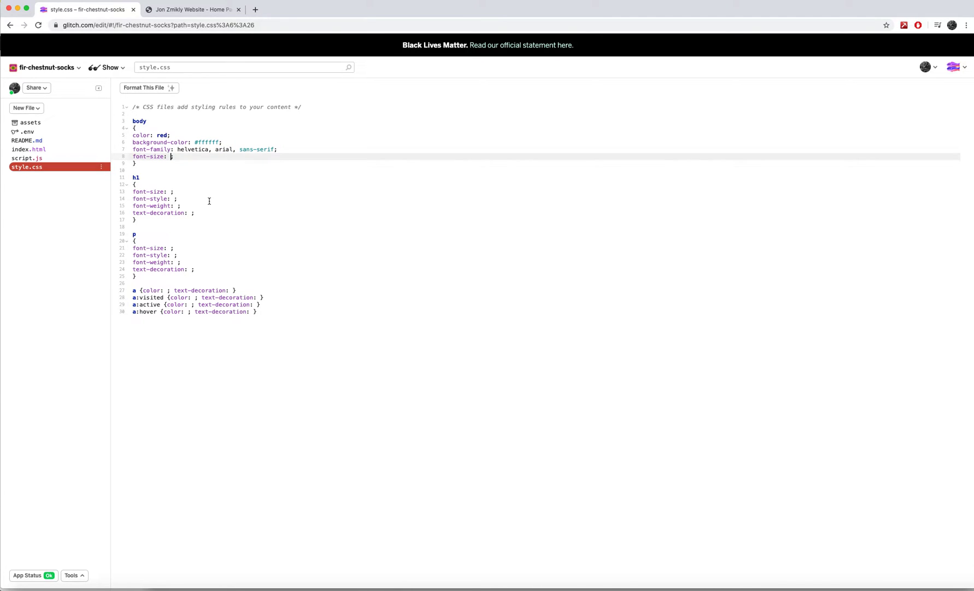
Step: Set body font-size to 12px and preview the smaller text on the live site
{"action": "type", "text": "12px"}
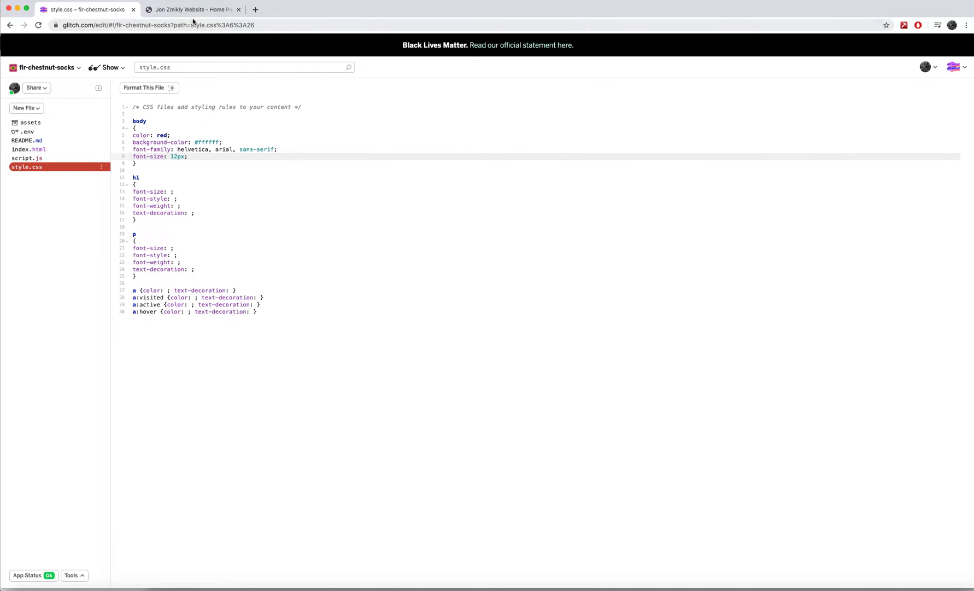
{"action": "left_click", "coordinate": [191, 9]}
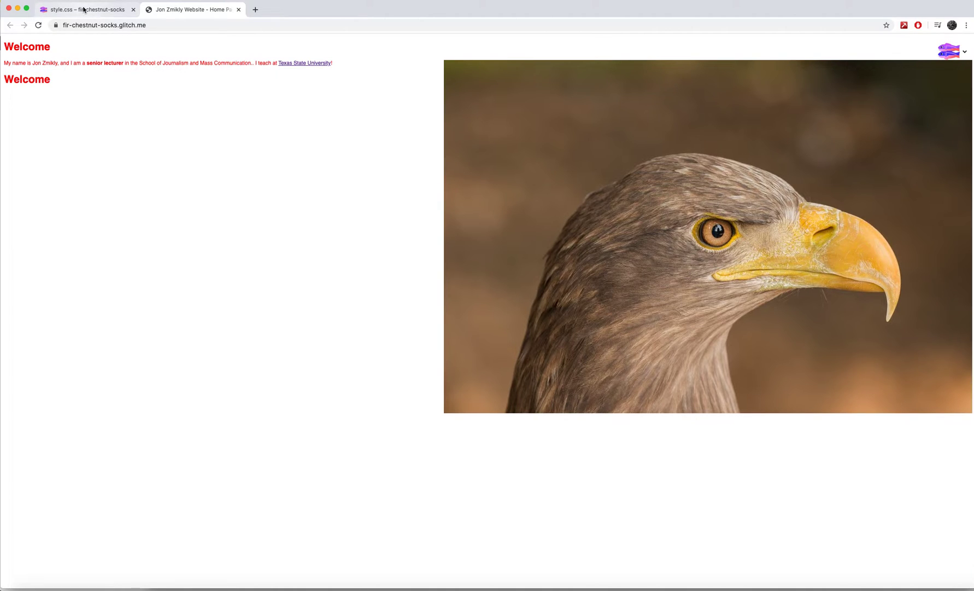
{"action": "left_click", "coordinate": [82, 10]}
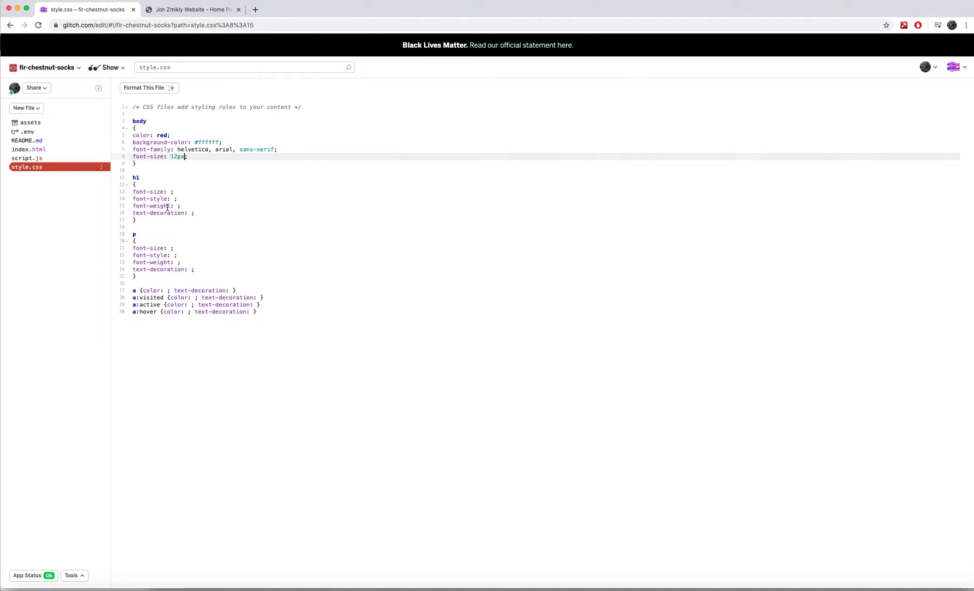
Step: Fill the h1 rule with font-size 48px, italic, weight 400 and text-decoration none
{"action": "left_click", "coordinate": [166, 191]}
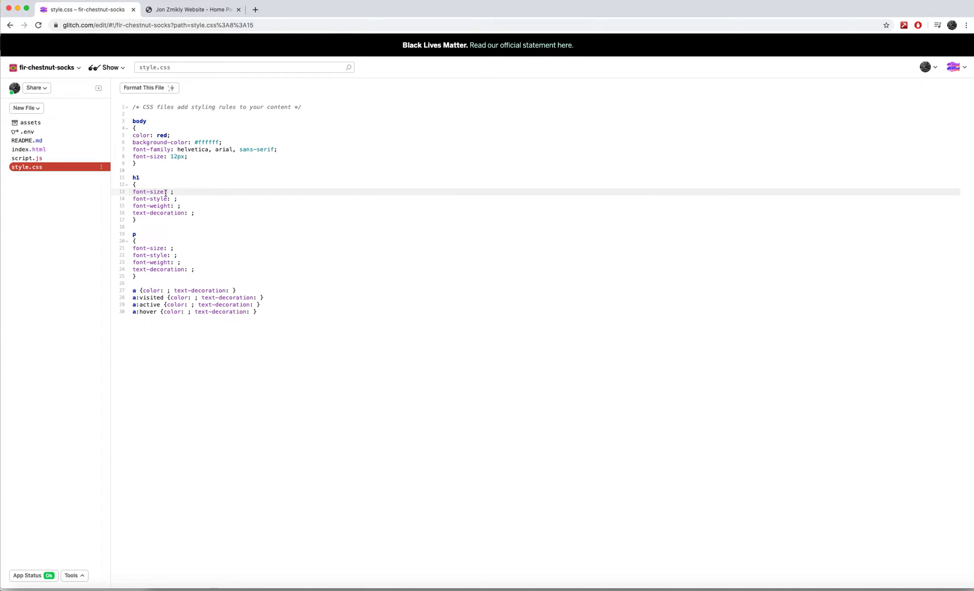
{"action": "left_click", "coordinate": [171, 191]}
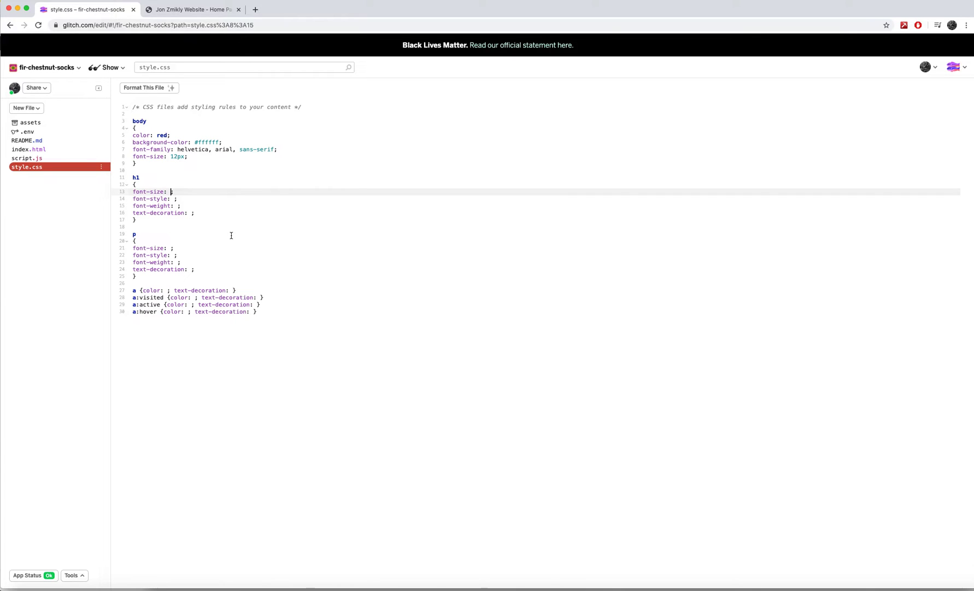
{"action": "type", "text": "48px"}
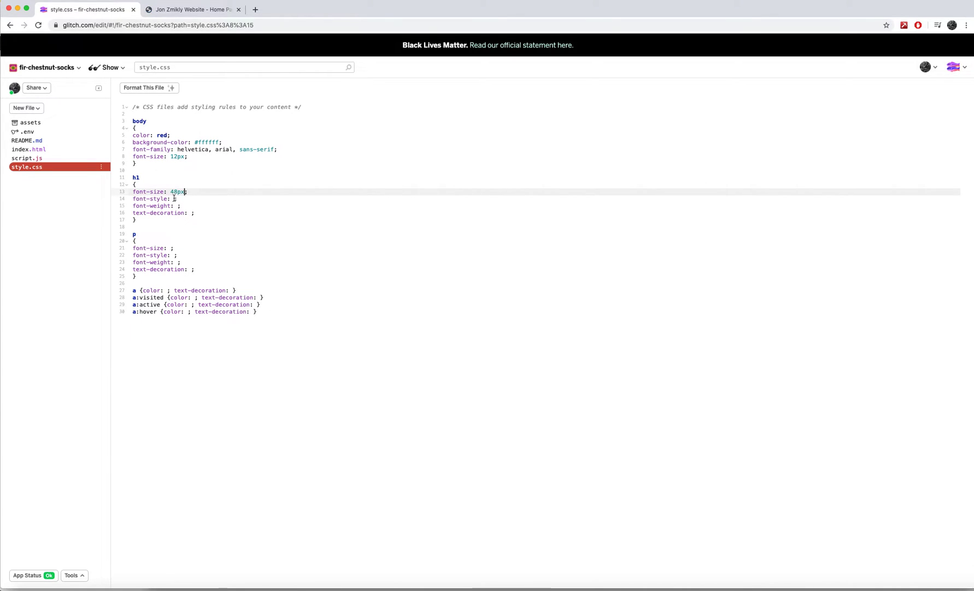
{"action": "left_click", "coordinate": [175, 198]}
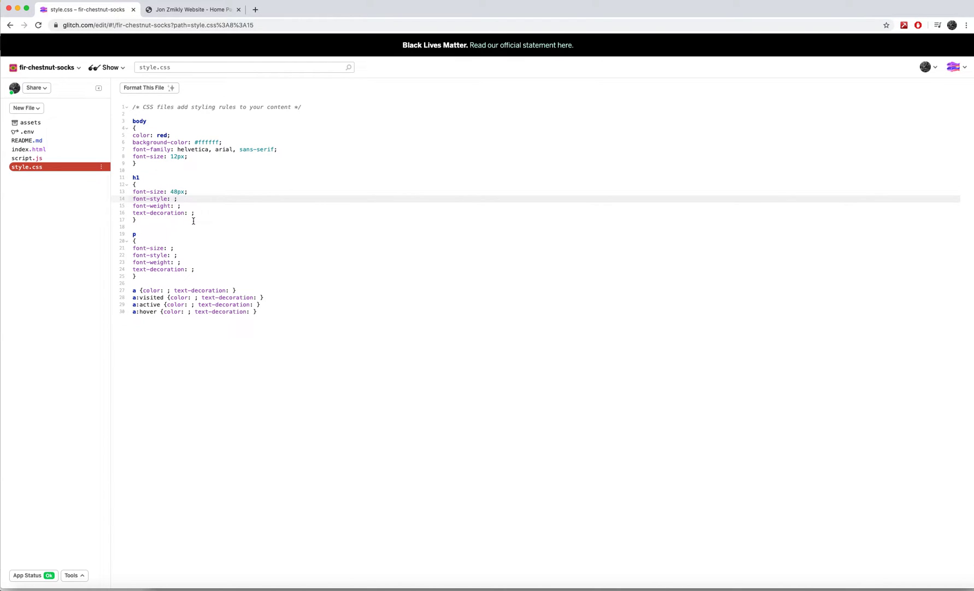
{"action": "type", "text": "italic"}
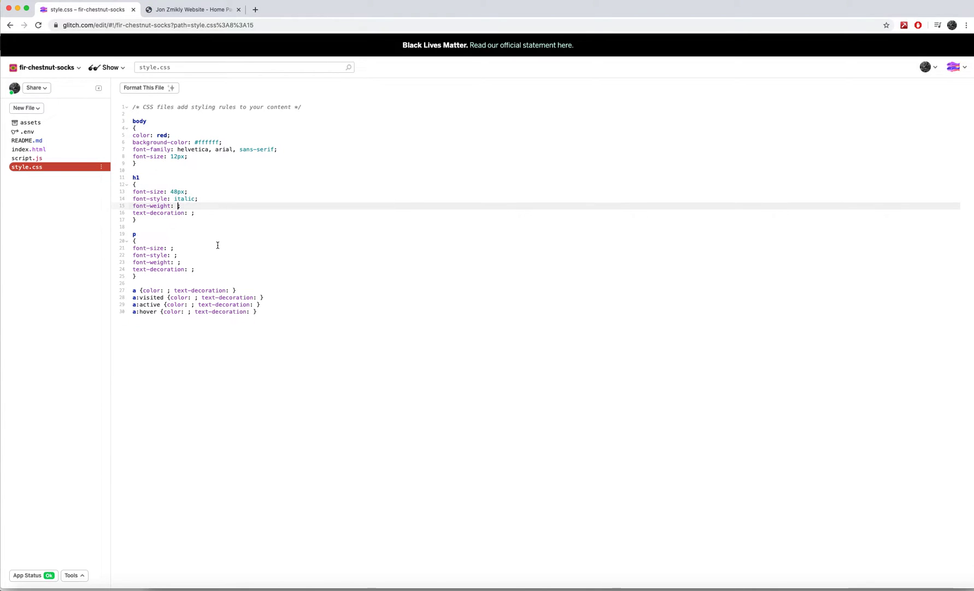
{"action": "type", "text": "400"}
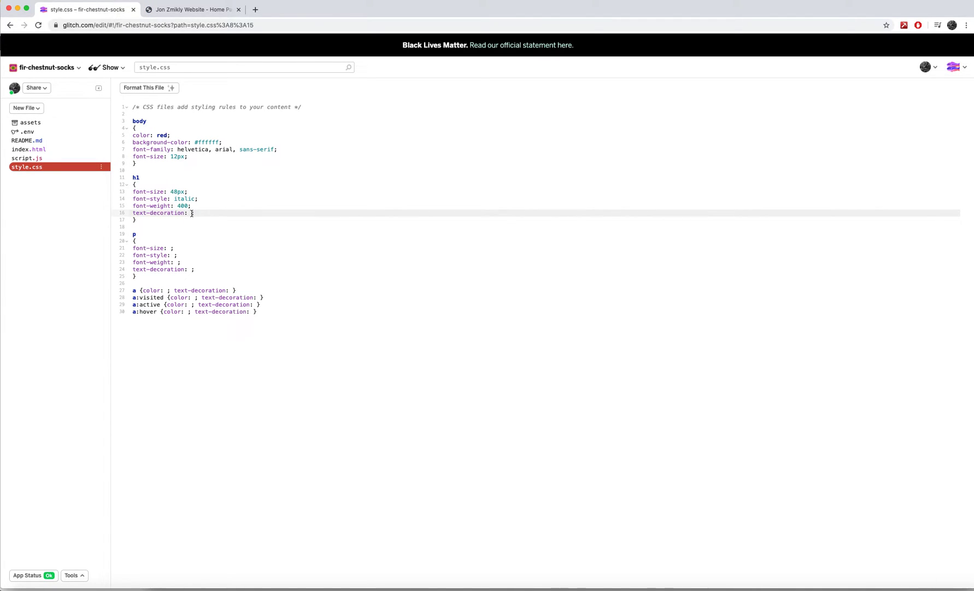
{"action": "type", "text": "none"}
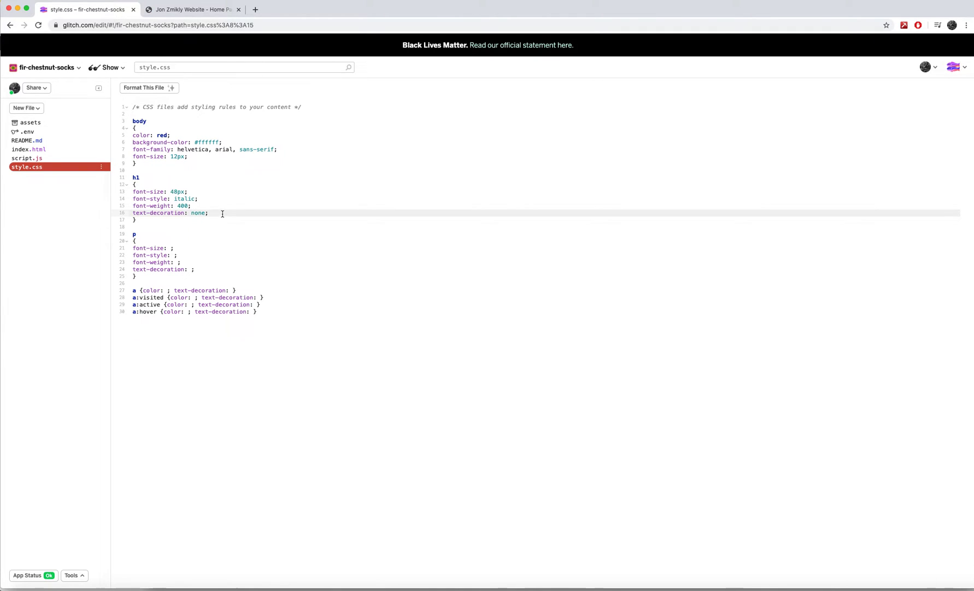
{"action": "left_click", "coordinate": [183, 206]}
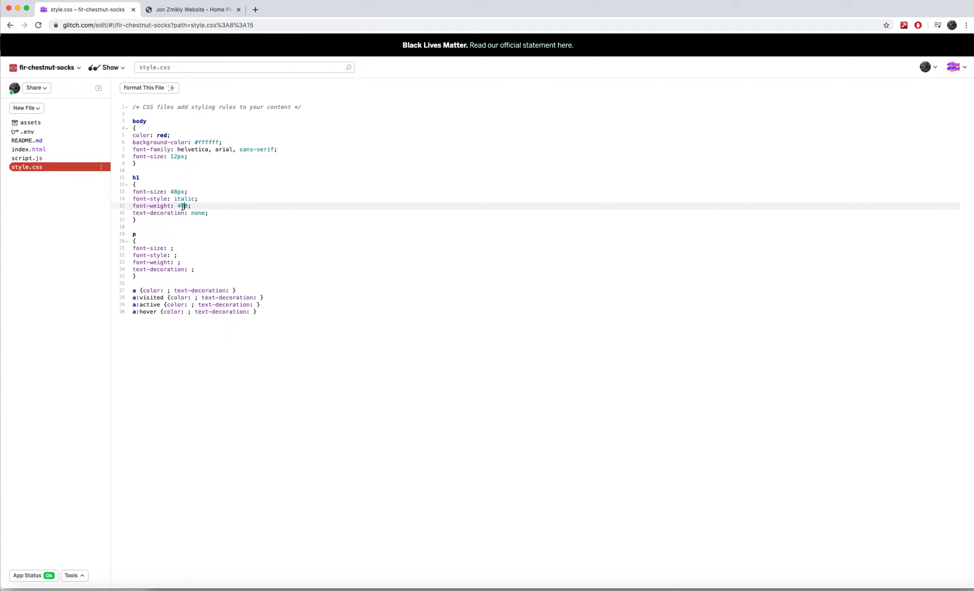
{"action": "double_click", "coordinate": [199, 213]}
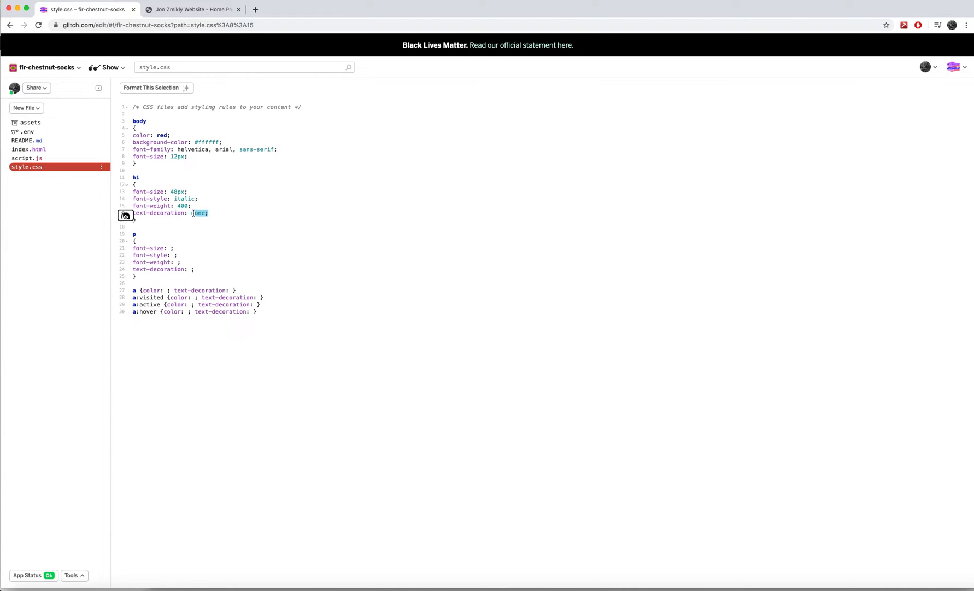
{"action": "left_click", "coordinate": [140, 199]}
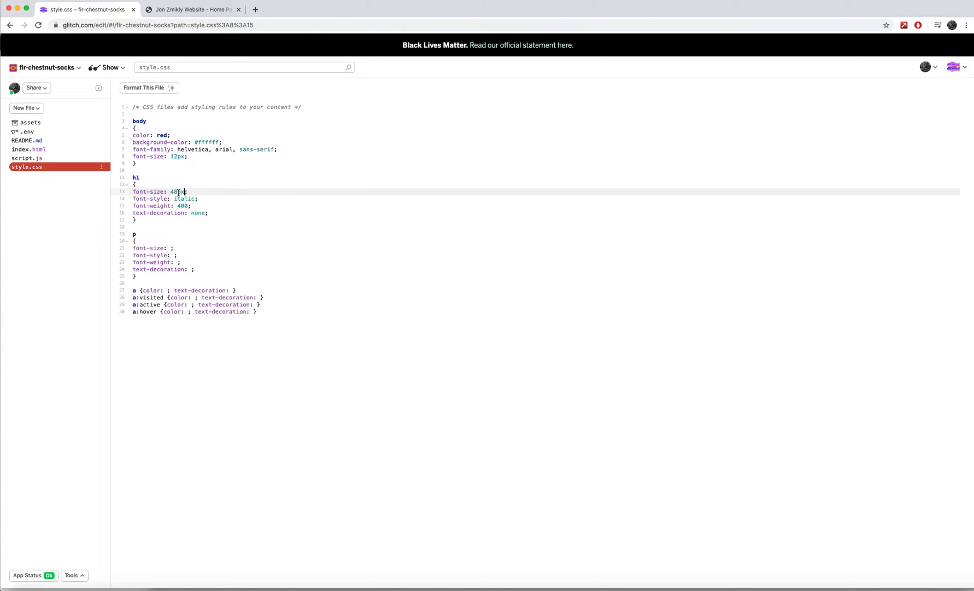
{"action": "type", "text": "18px"}
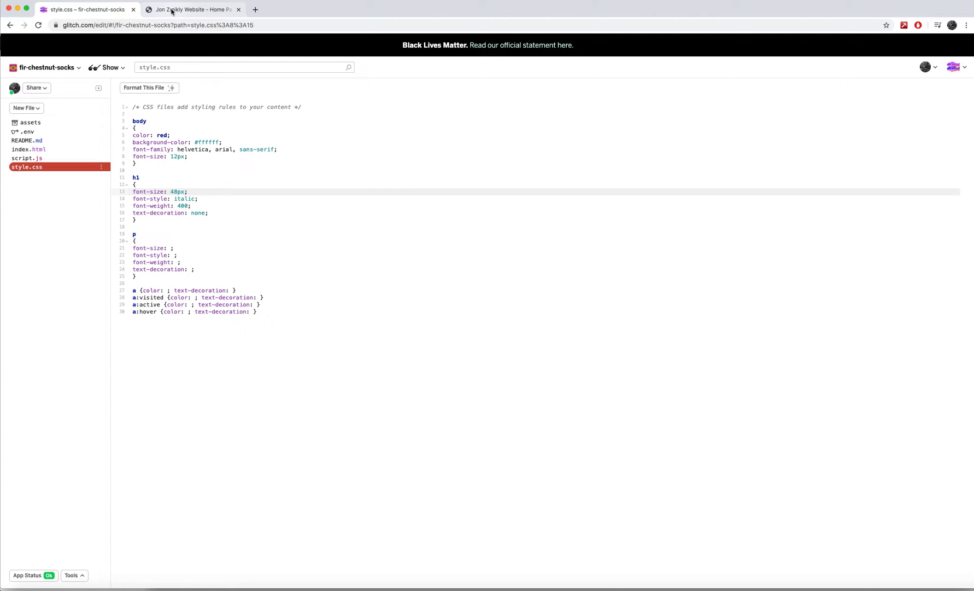
Step: Switch between editor and live site to check the red italic Welcome headings, ending on the site
{"action": "left_click", "coordinate": [191, 9]}
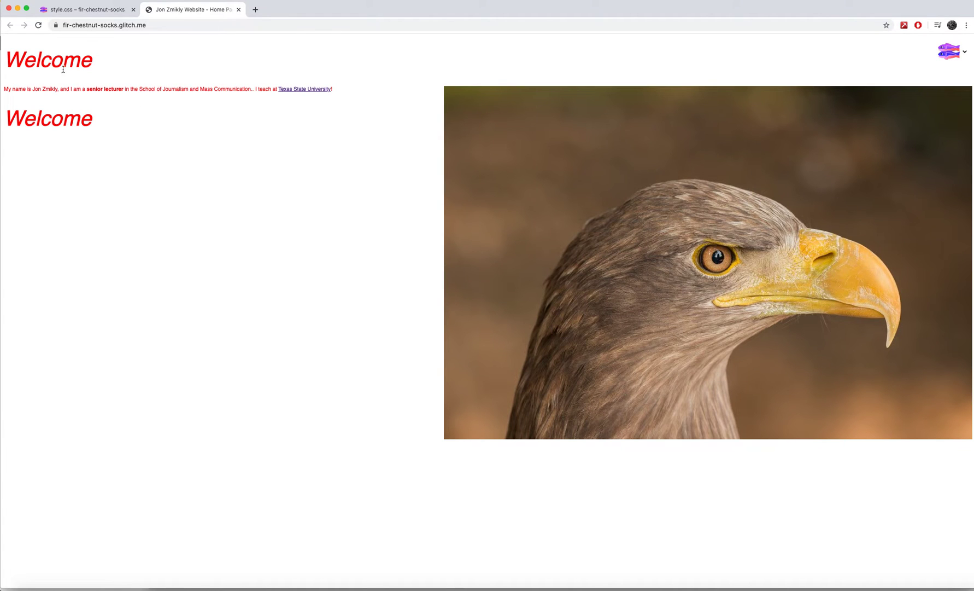
{"action": "left_click", "coordinate": [82, 10]}
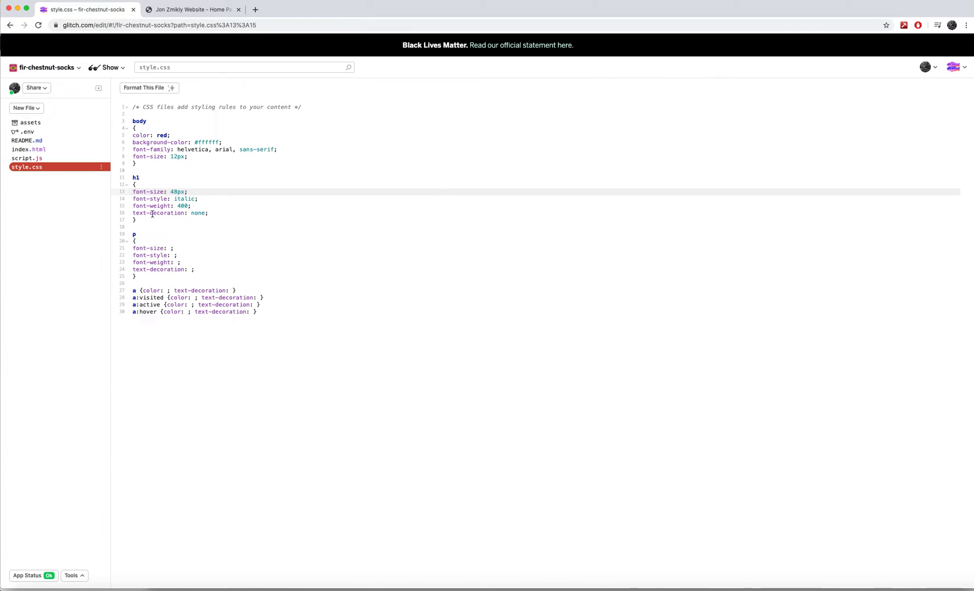
{"action": "left_click_drag", "start_coordinate": [134, 177], "coordinate": [134, 219]}
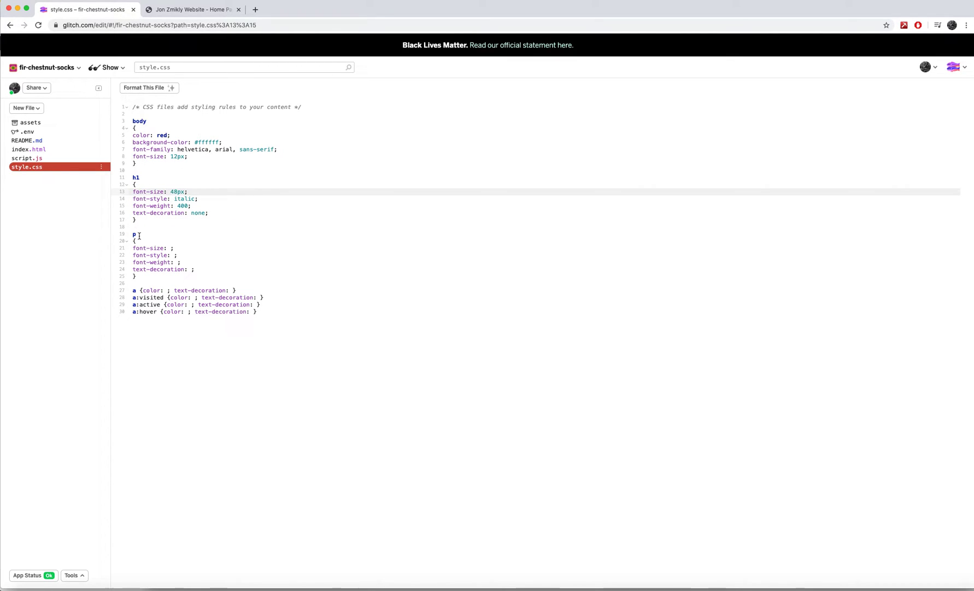
{"action": "left_click", "coordinate": [191, 9]}
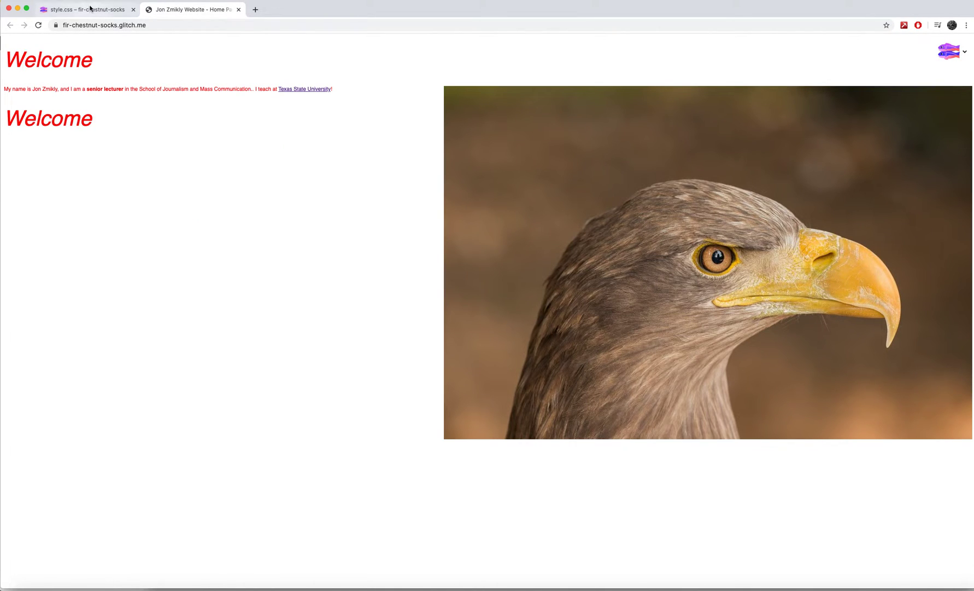
{"action": "left_click", "coordinate": [85, 10]}
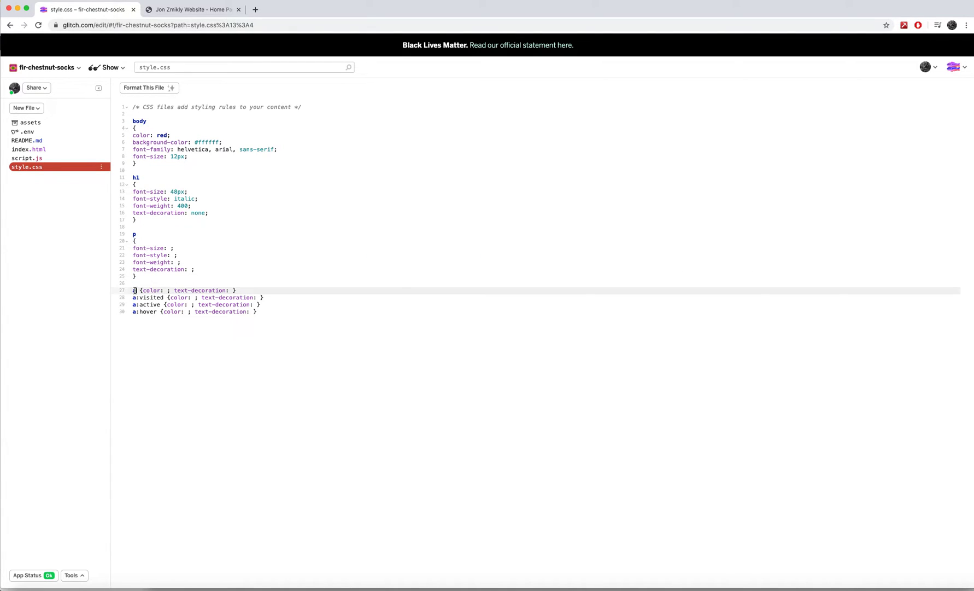
{"action": "left_click", "coordinate": [194, 10]}
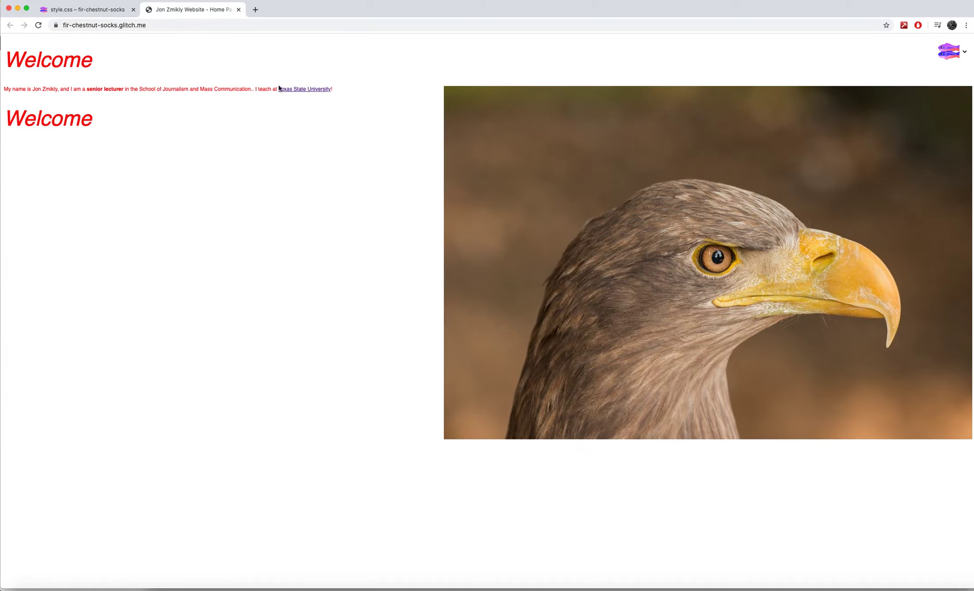
{"action": "mouse_move", "coordinate": [296, 91]}
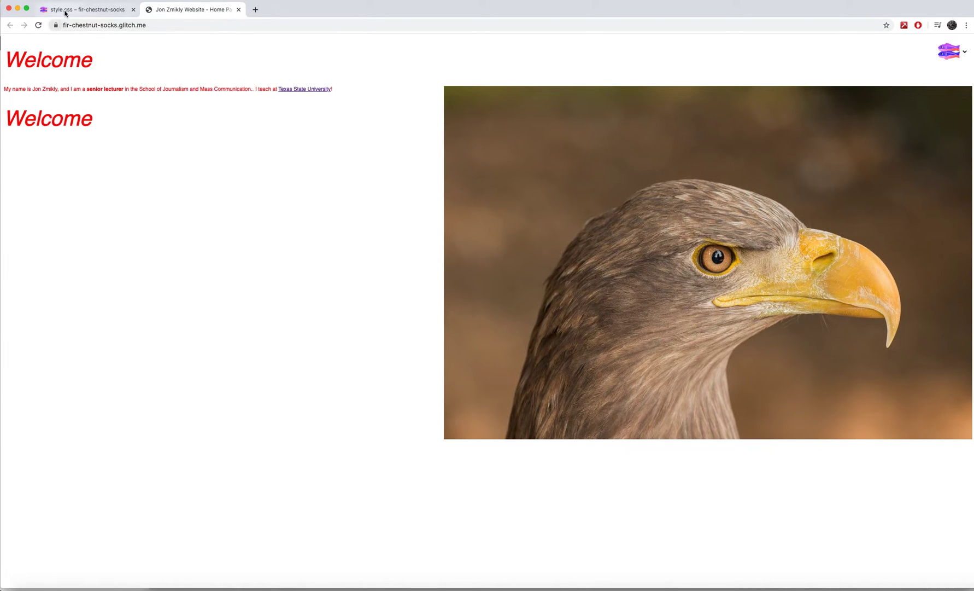
Step: Inspect the <a> tag in index.html, then reopen style.css
{"action": "left_click", "coordinate": [82, 10]}
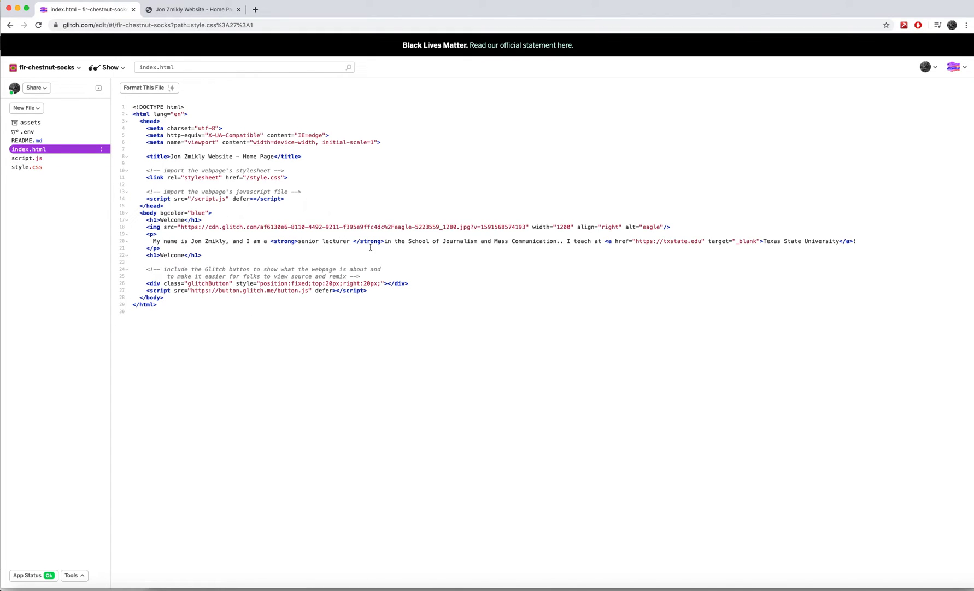
{"action": "double_click", "coordinate": [608, 241]}
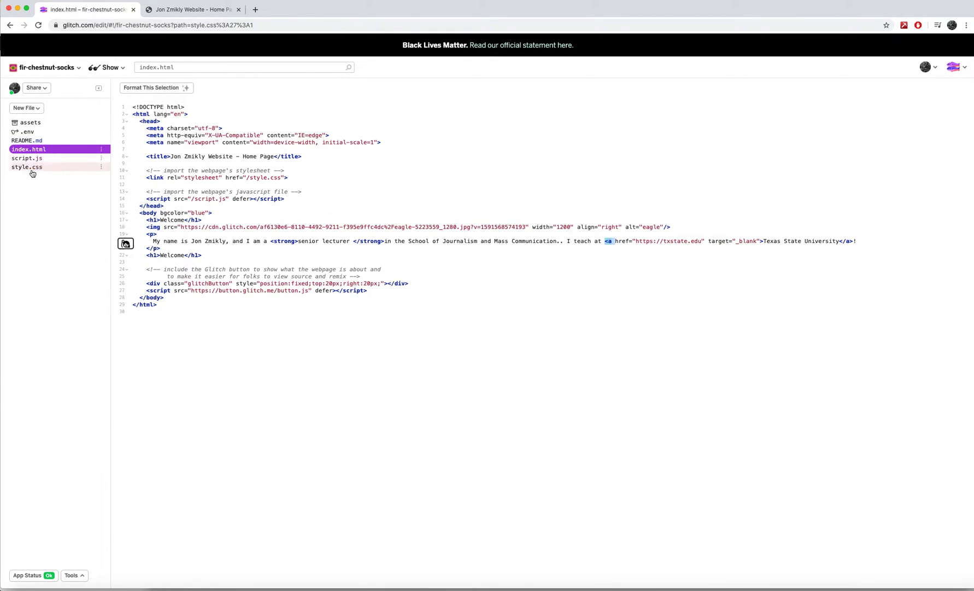
{"action": "left_click", "coordinate": [26, 167]}
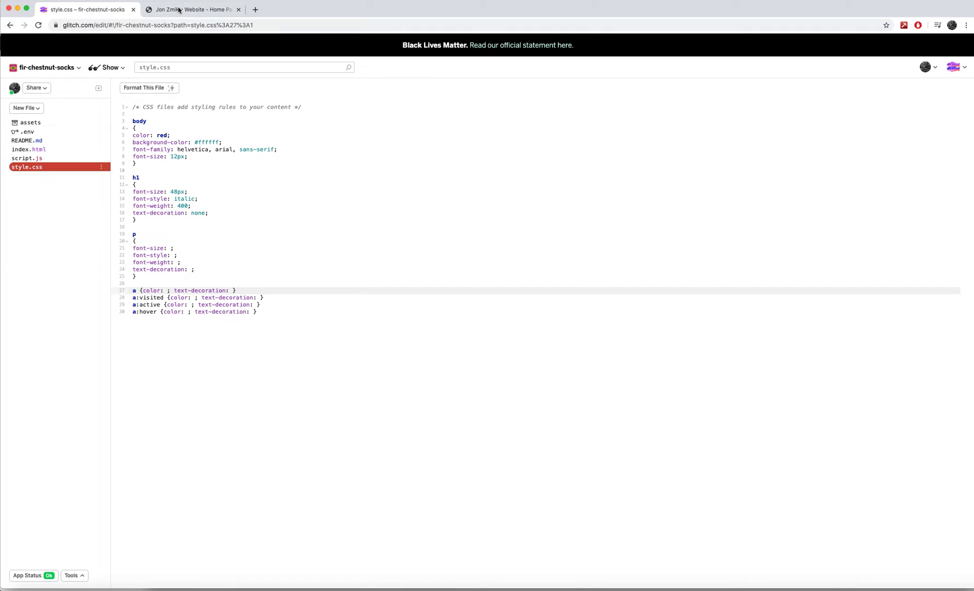
Step: Set the link colour to #e42dca and preview it on the live site
{"action": "left_click", "coordinate": [194, 9]}
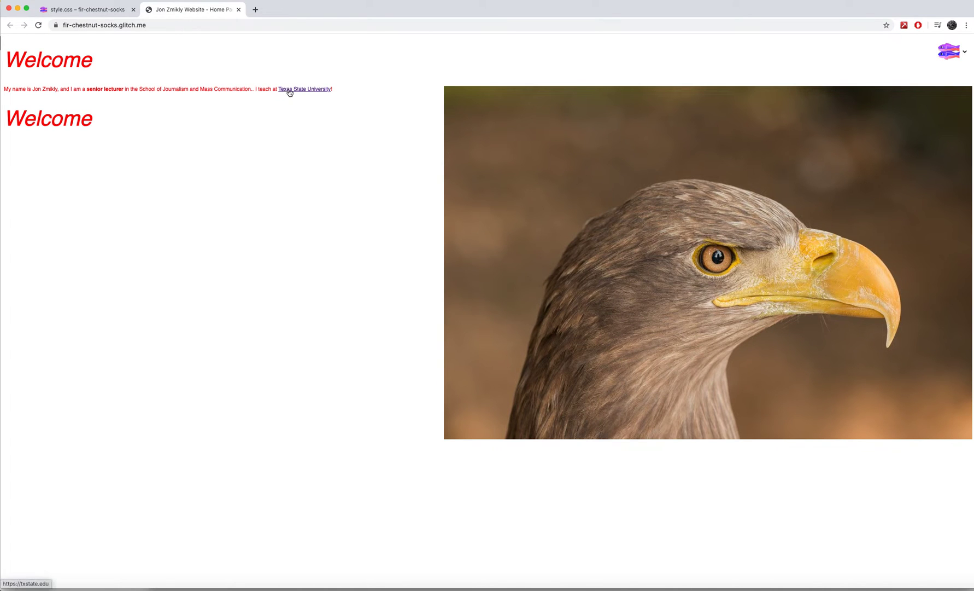
{"action": "left_click", "coordinate": [85, 10]}
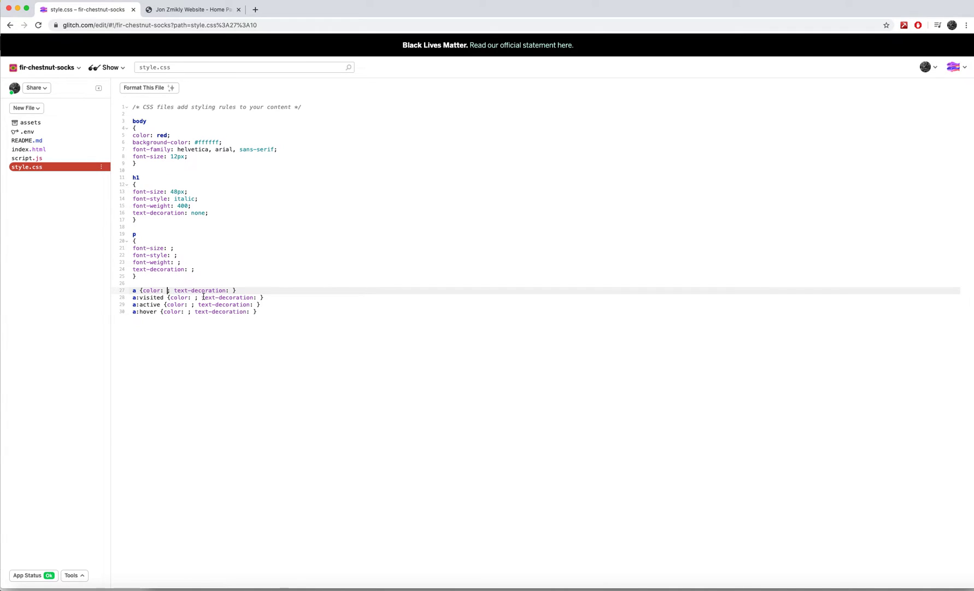
{"action": "type", "text": "#e4"}
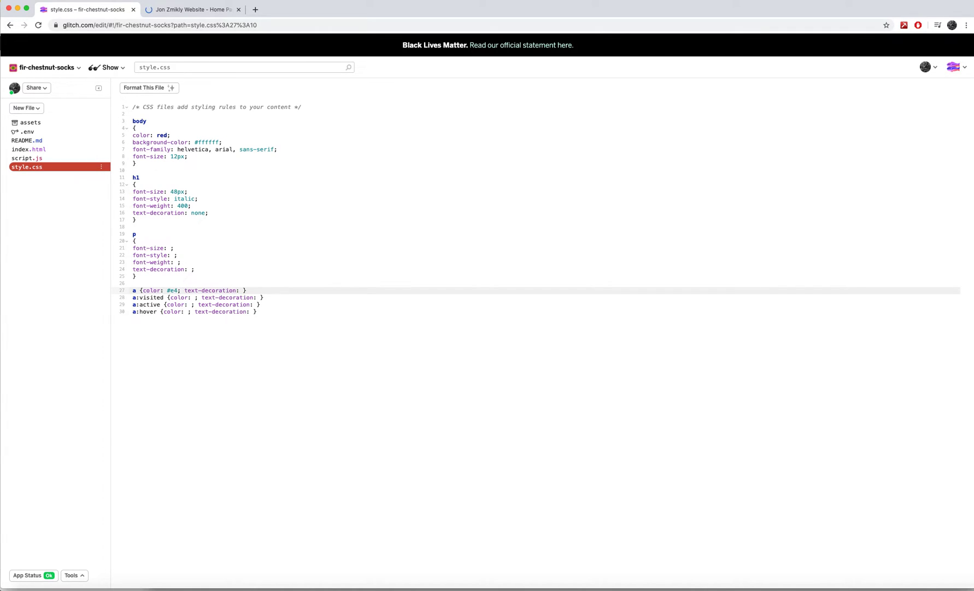
{"action": "type", "text": "2dca"}
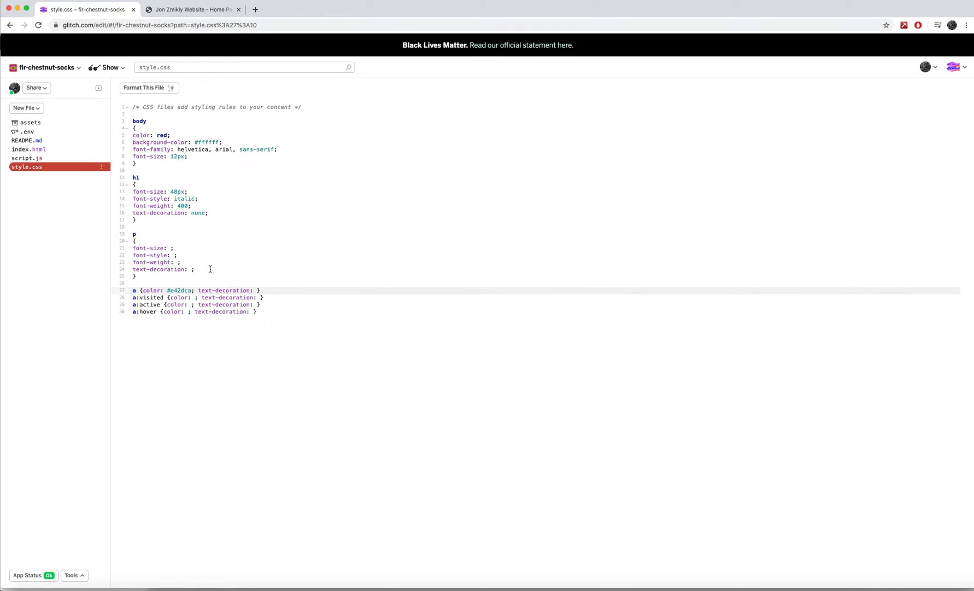
{"action": "left_click", "coordinate": [194, 10]}
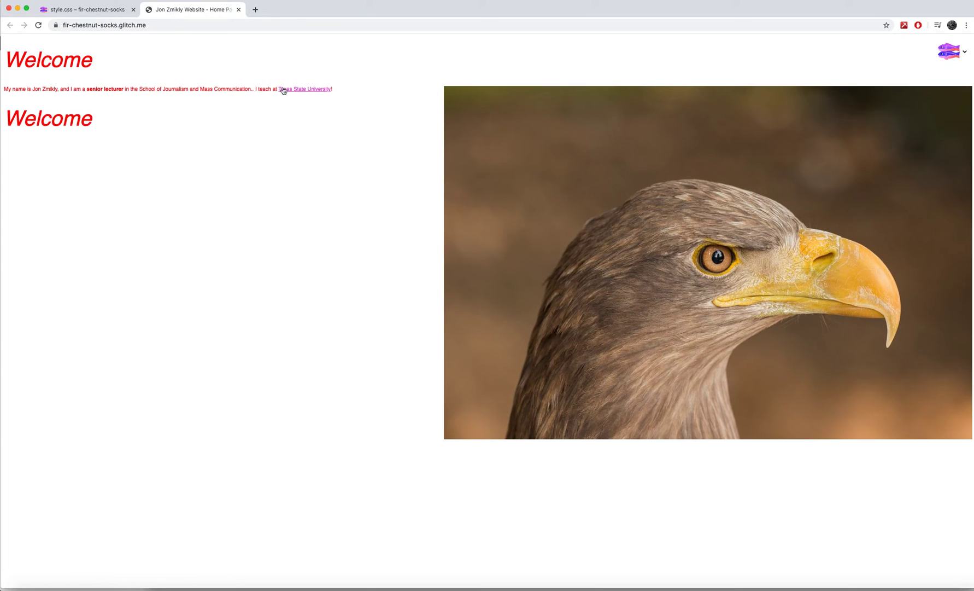
{"action": "left_click", "coordinate": [85, 9]}
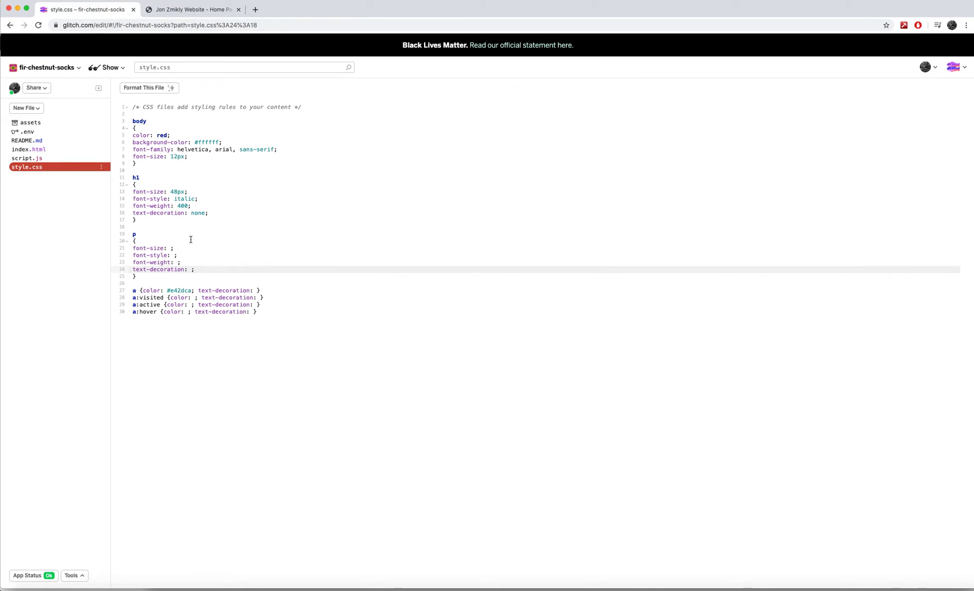
Step: Give the normal and visited link rules text-decoration: underline
{"action": "left_click", "coordinate": [257, 290]}
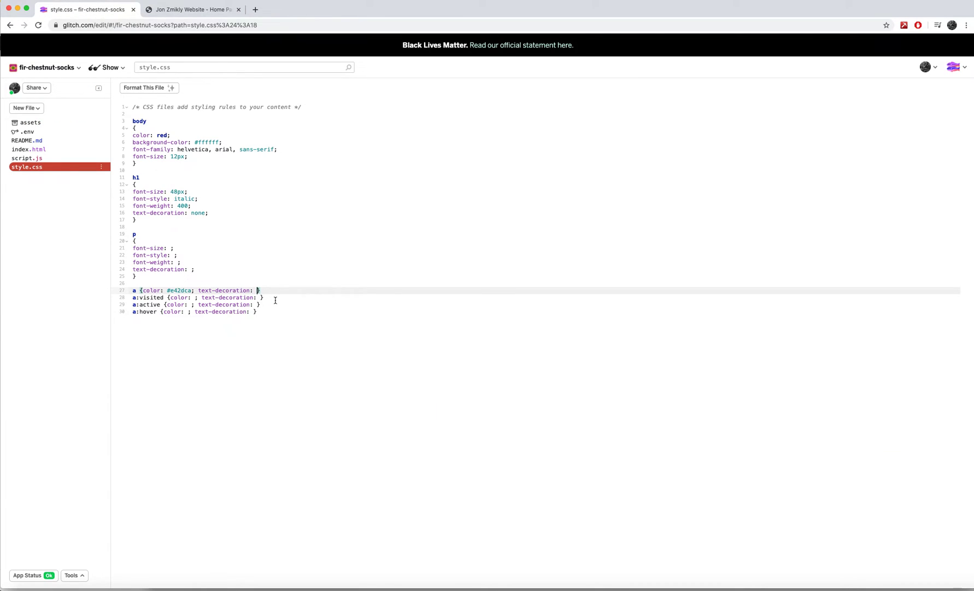
{"action": "type", "text": "underline"}
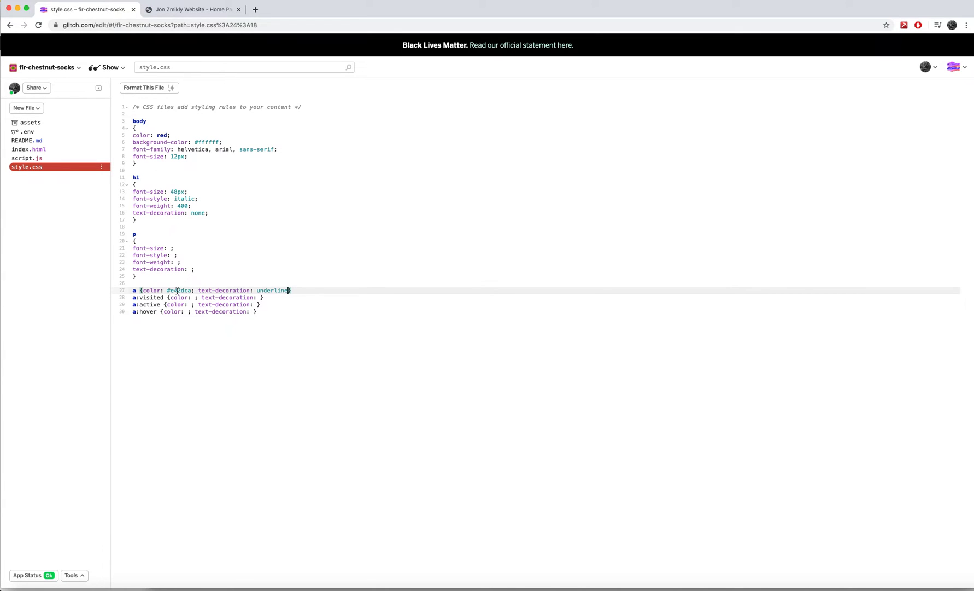
{"action": "double_click", "coordinate": [273, 290]}
{"action": "type", "text": "#e42dca"}
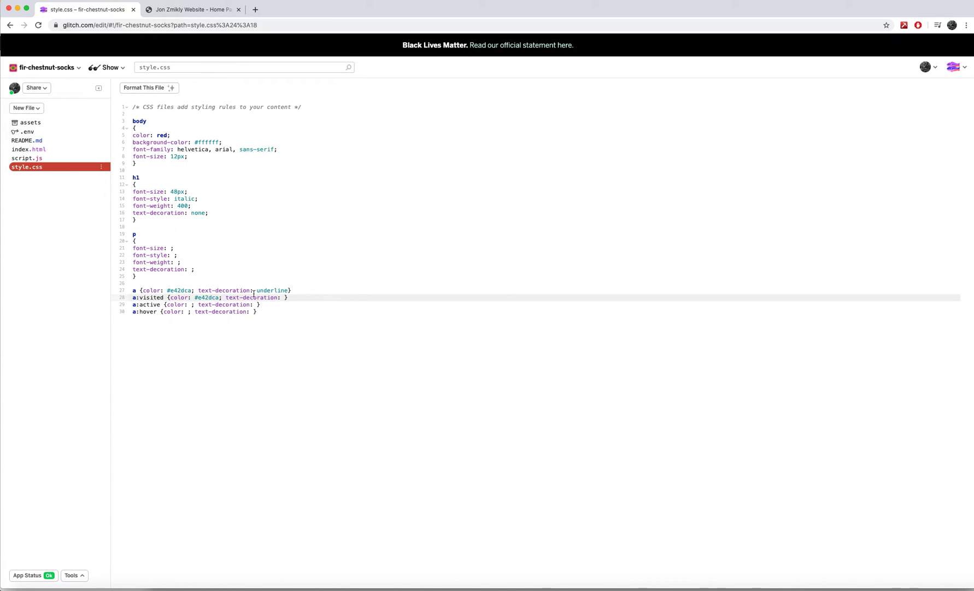
{"action": "left_click", "coordinate": [284, 297]}
{"action": "type", "text": "unde"}
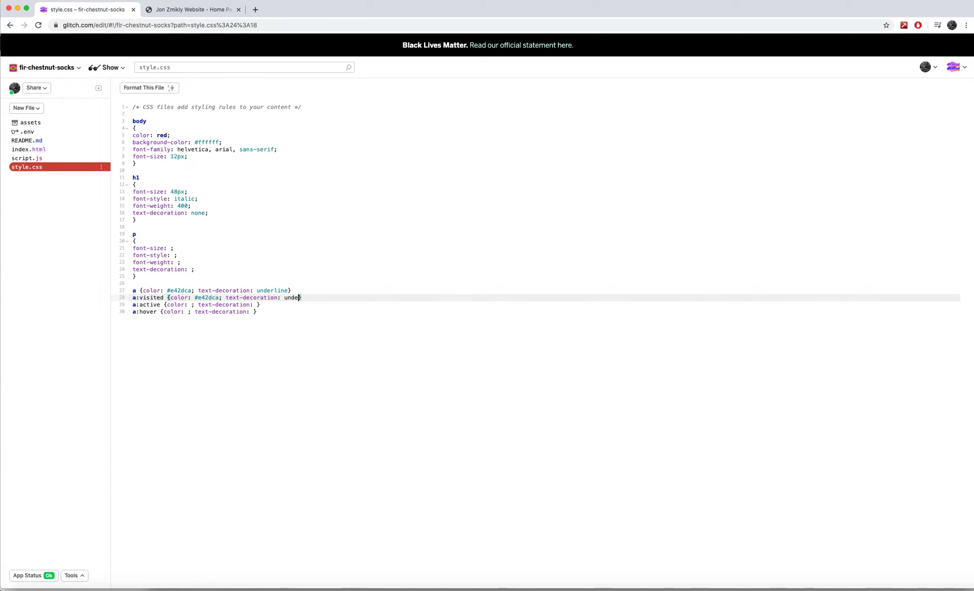
{"action": "type", "text": "rlined}"}
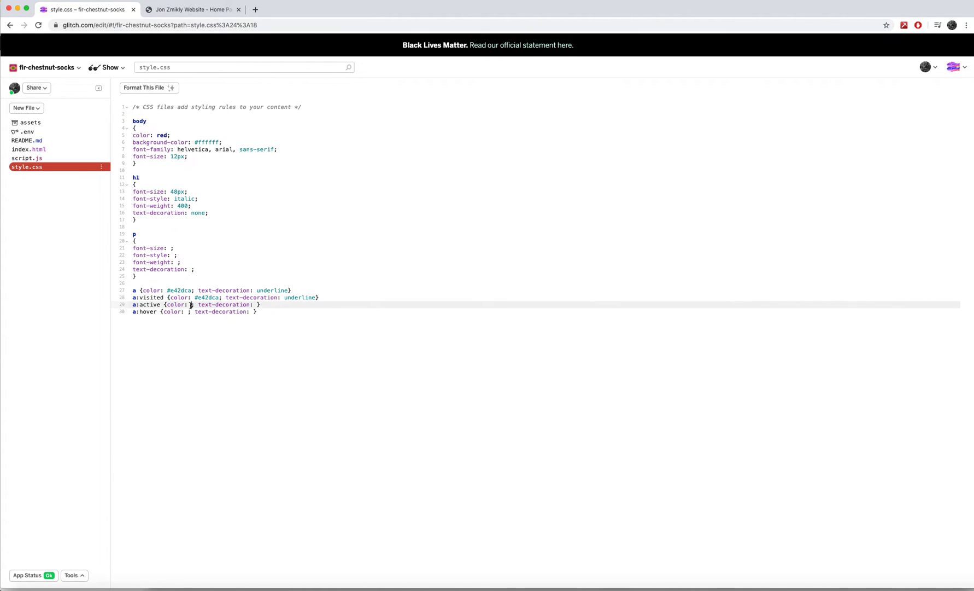
Step: Colour visited links #e42dca, remove underline when active, and set hover to #cccccc without underline
{"action": "type", "text": "#e42dca"}
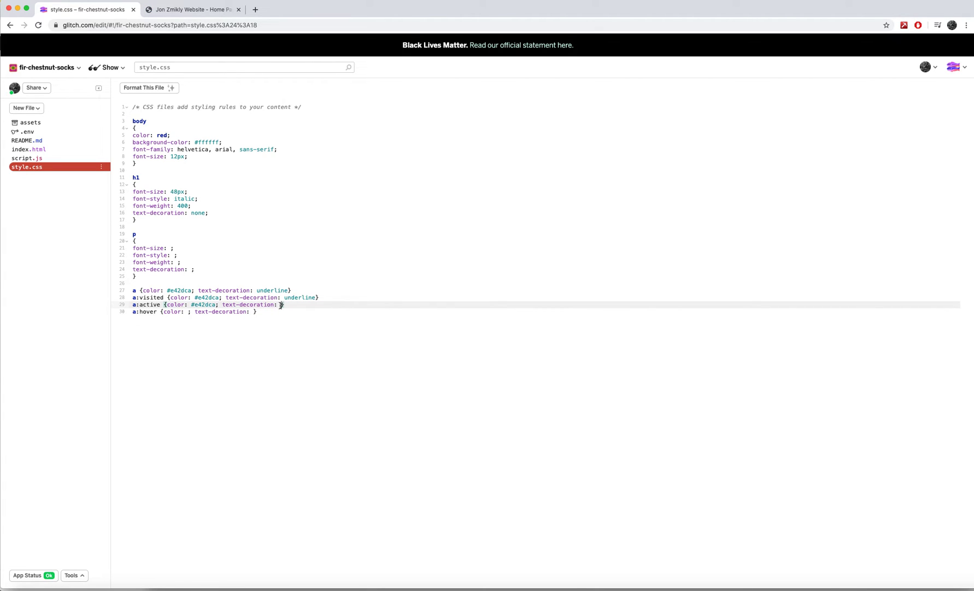
{"action": "type", "text": "none"}
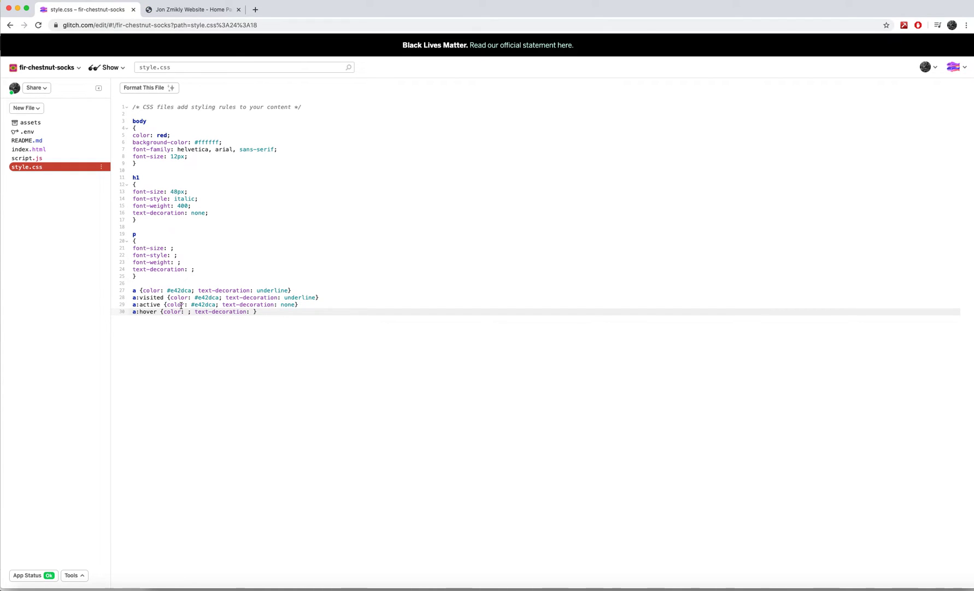
{"action": "type", "text": "#cccccc"}
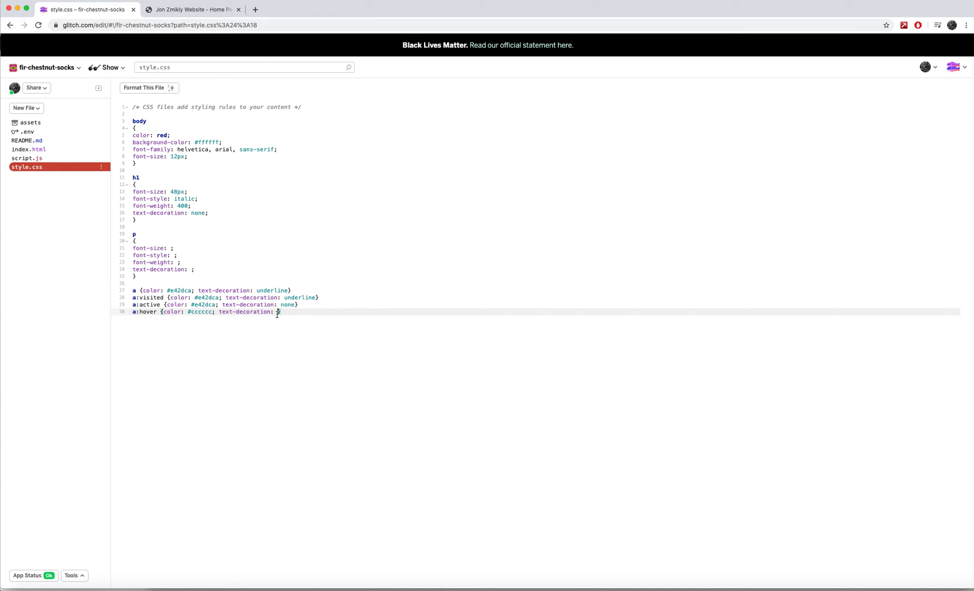
{"action": "type", "text": "none"}
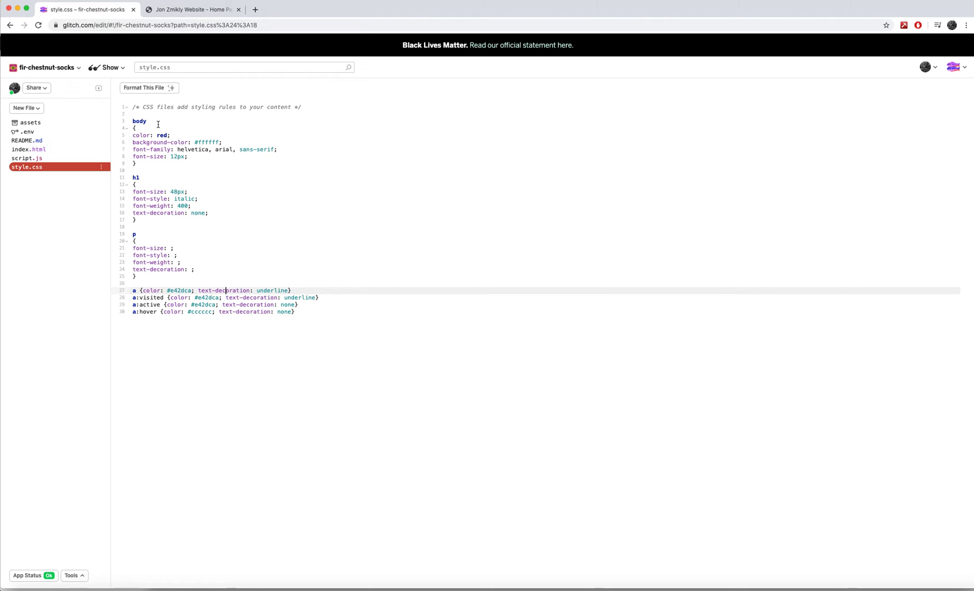
{"action": "left_click", "coordinate": [197, 9]}
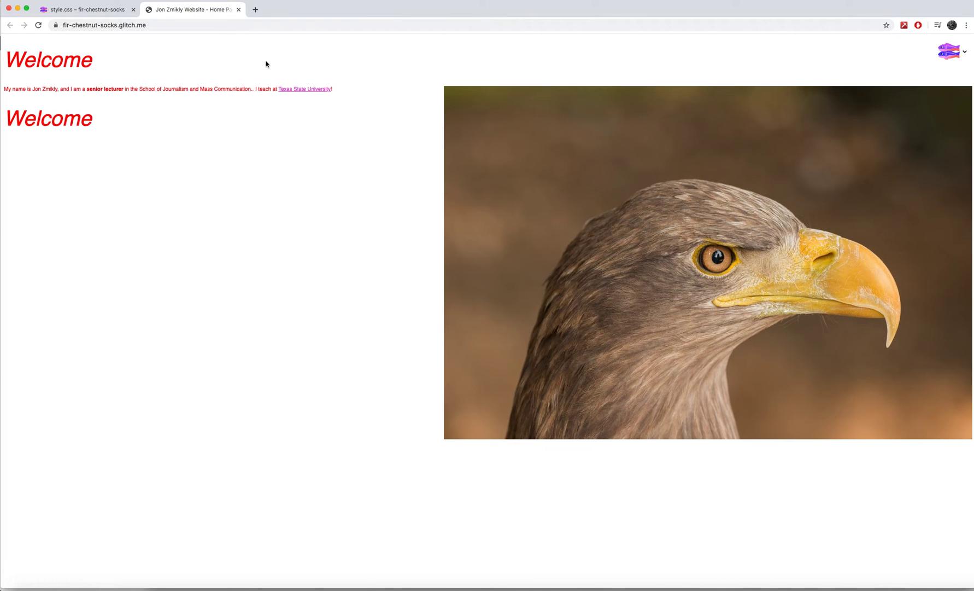
{"action": "mouse_move", "coordinate": [289, 93]}
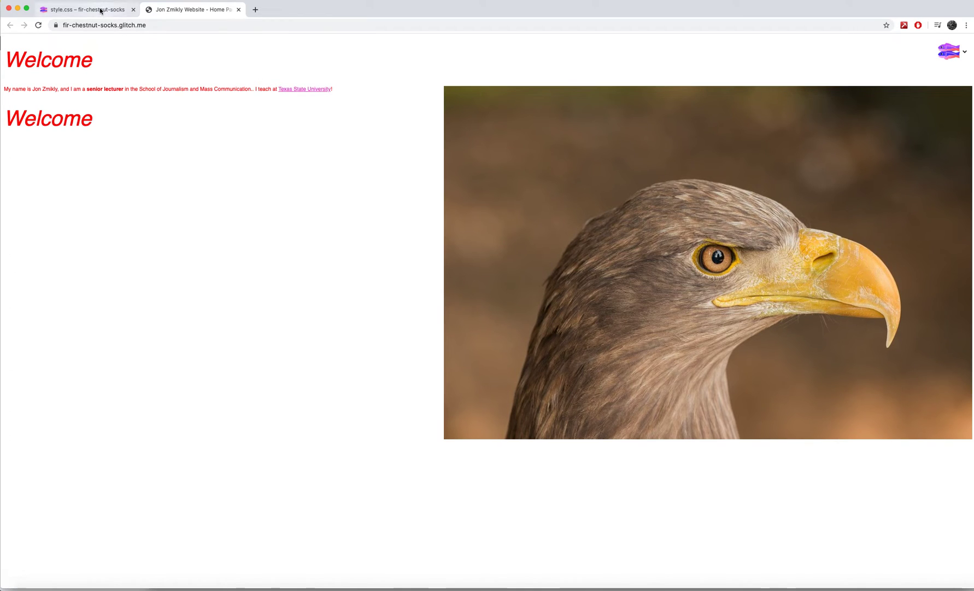
{"action": "left_click", "coordinate": [88, 10]}
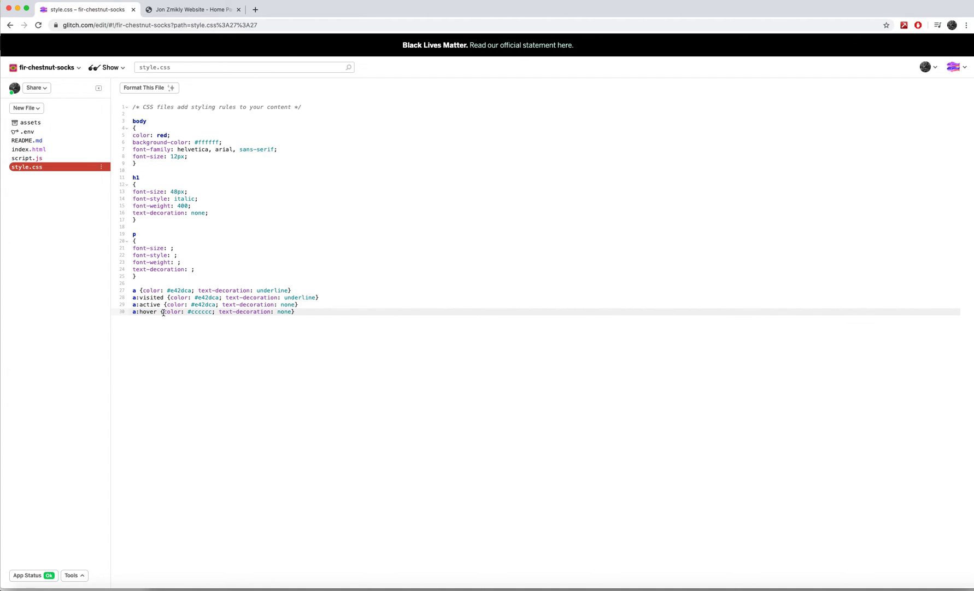
Step: Add a table {margin: 10px;} rule below the link rules
{"action": "left_click_drag", "start_coordinate": [161, 311], "coordinate": [283, 312]}
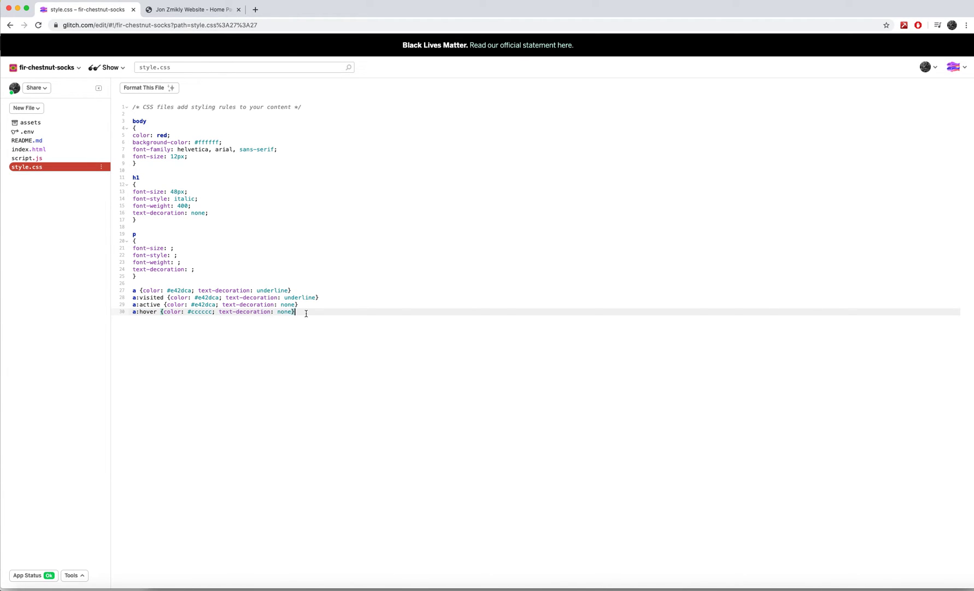
{"action": "mouse_move", "coordinate": [320, 314]}
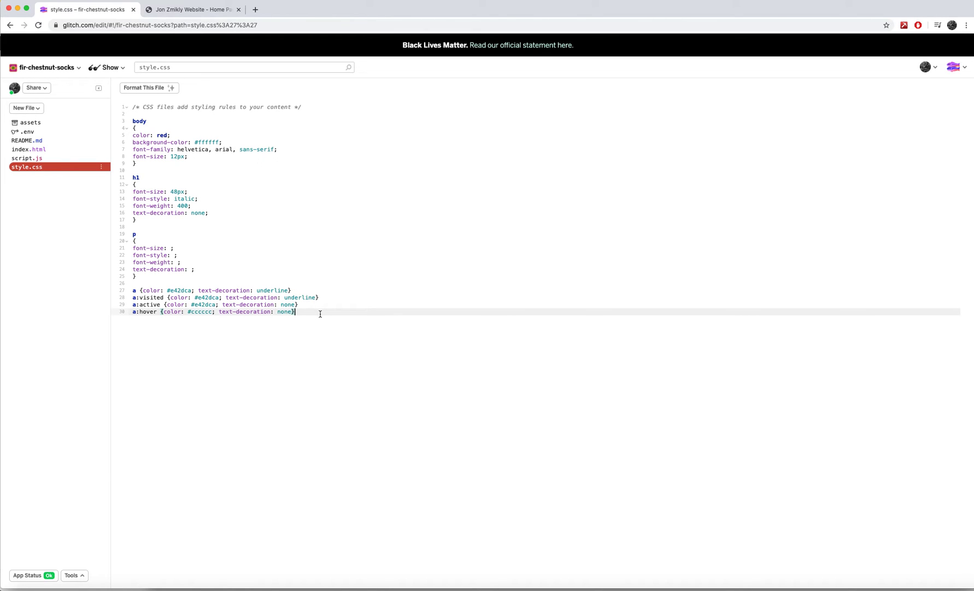
{"action": "key", "text": "Enter"}
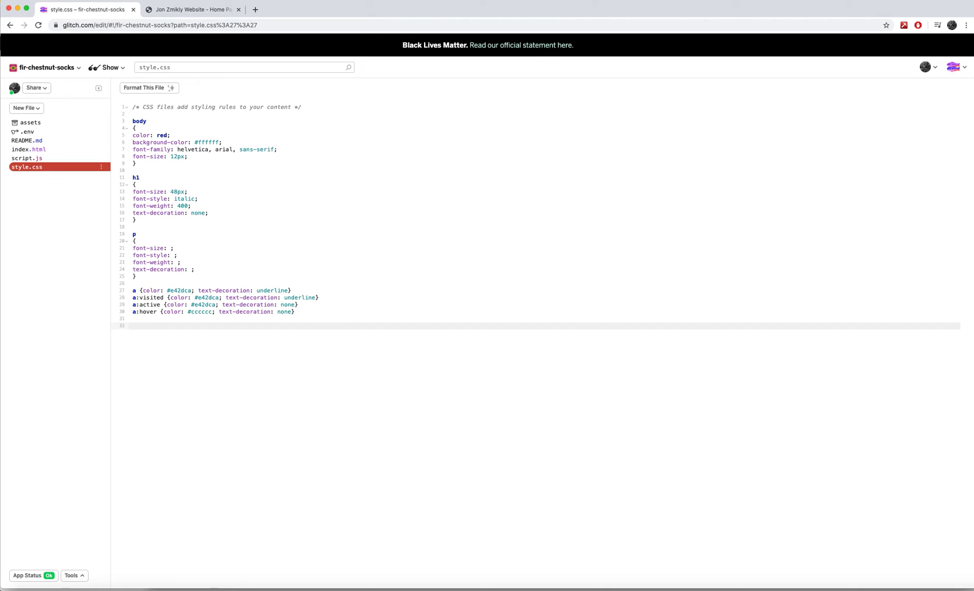
{"action": "type", "text": "table"}
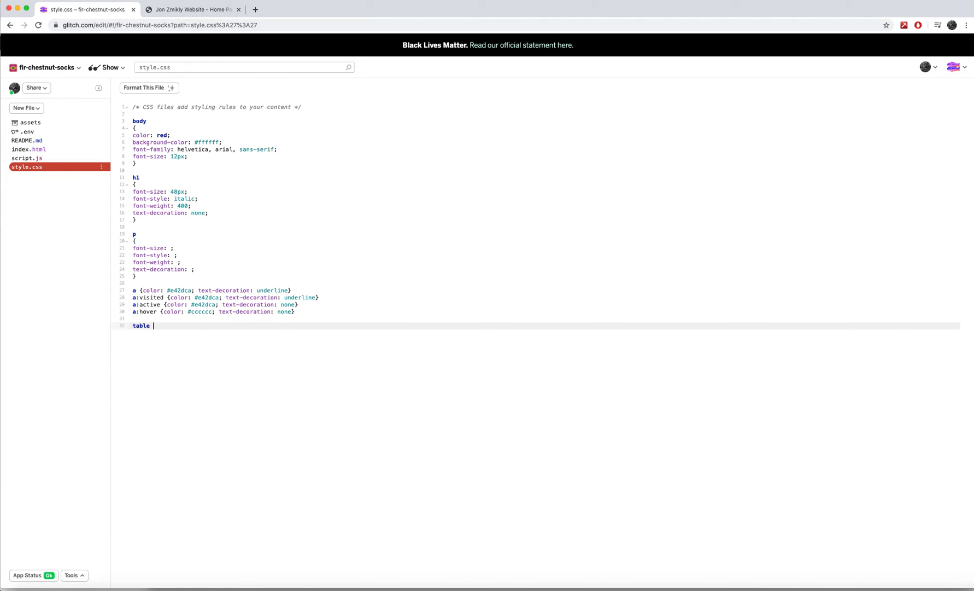
{"action": "type", "text": "{}"}
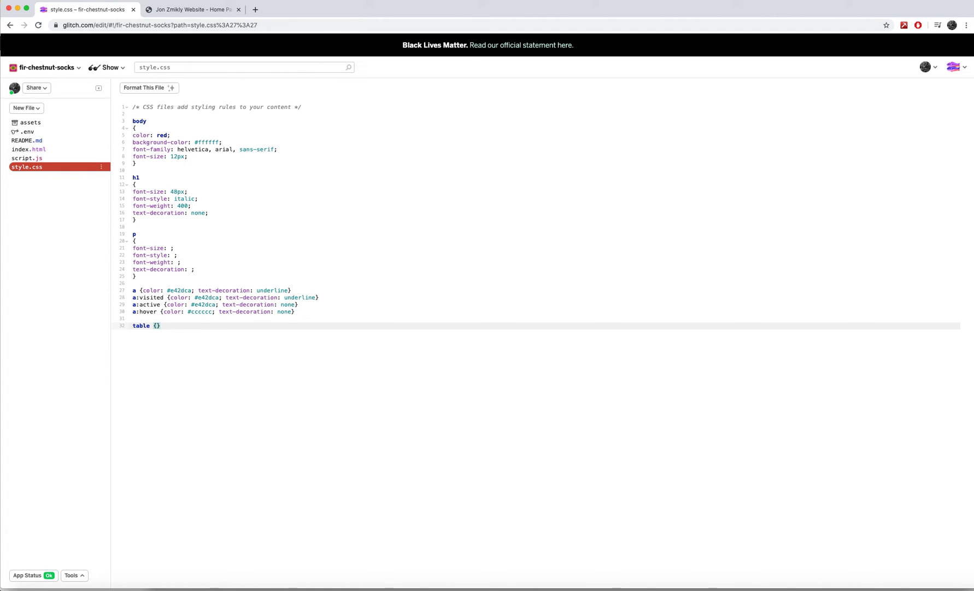
{"action": "type", "text": "margin:"}
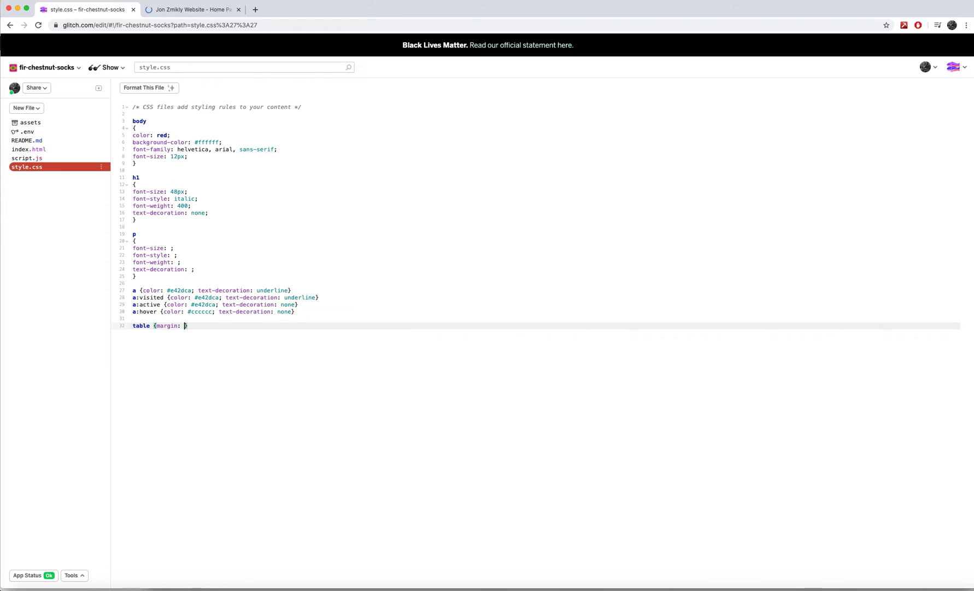
{"action": "type", "text": "10px;}"}
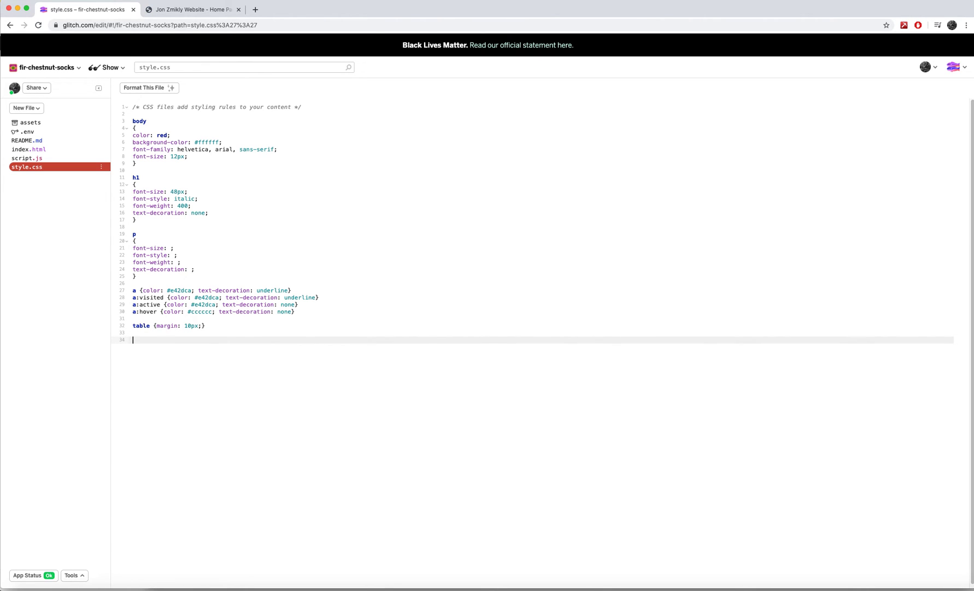
Step: Add img {margin: 20px;} and view the inset eagle image on the live site
{"action": "type", "text": "img"}
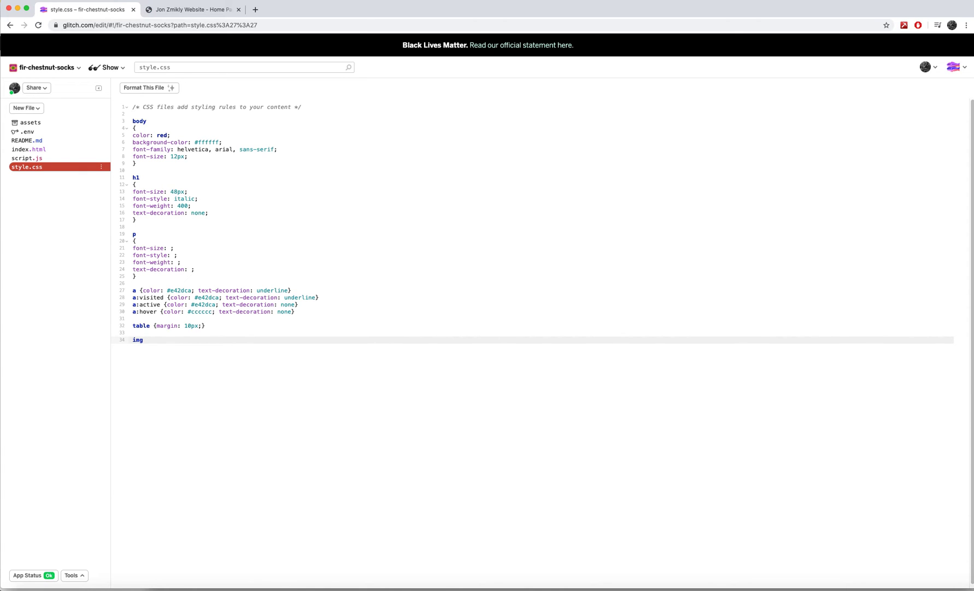
{"action": "type", "text": "{margin: }"}
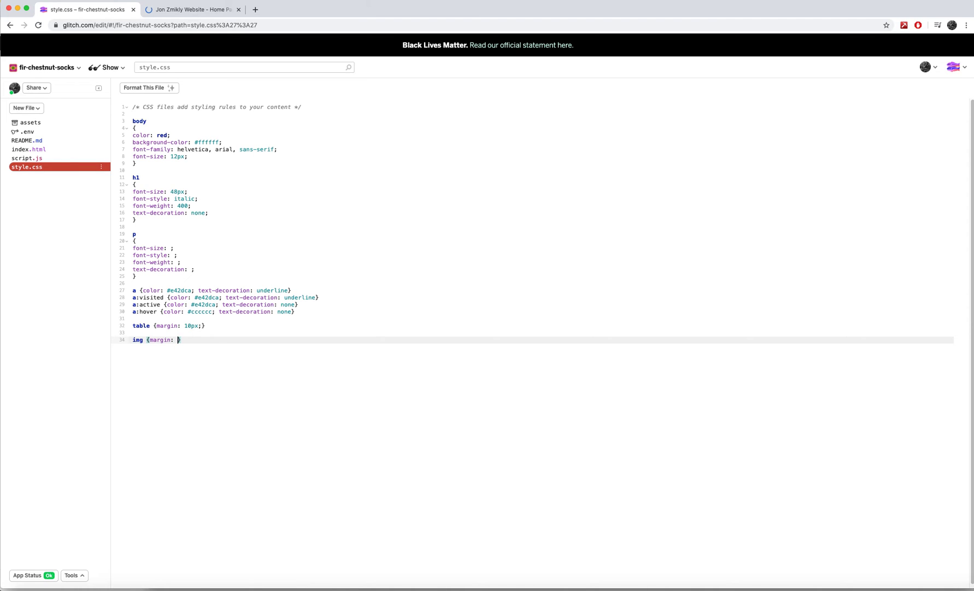
{"action": "type", "text": "20px}"}
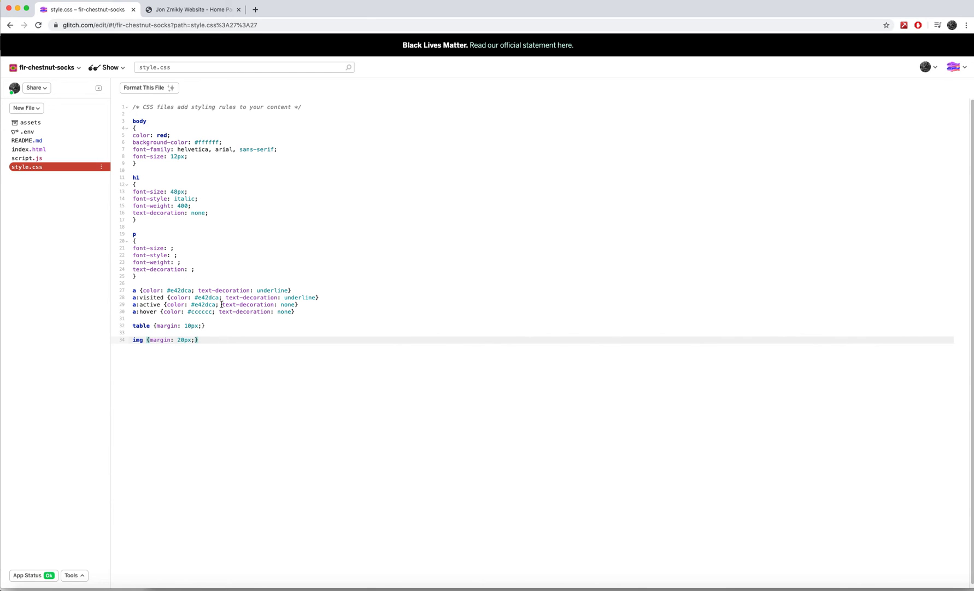
{"action": "left_click", "coordinate": [197, 10]}
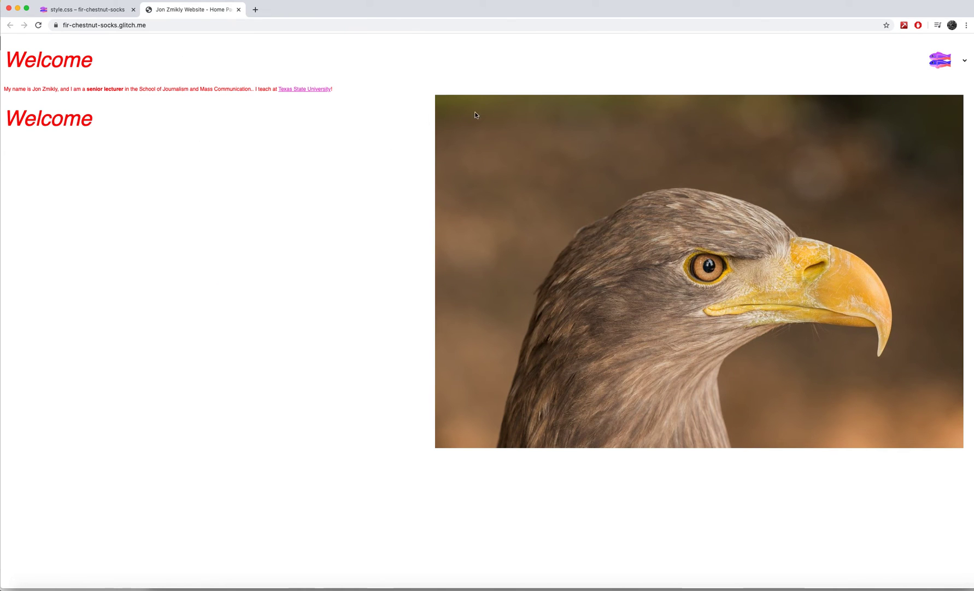
{"action": "mouse_move", "coordinate": [423, 303]}
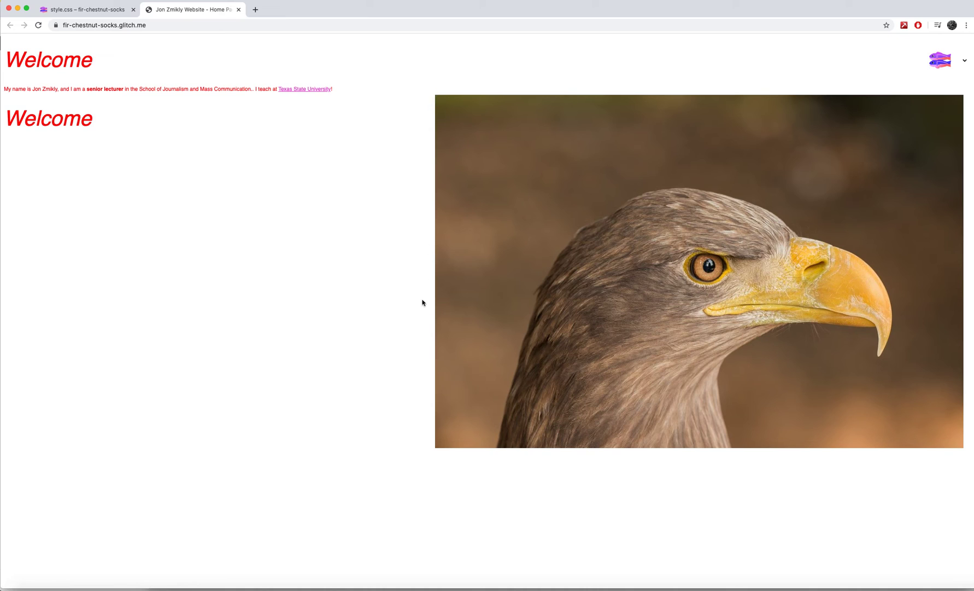
Step: Go back to the style.css editor tab
{"action": "left_click", "coordinate": [88, 10]}
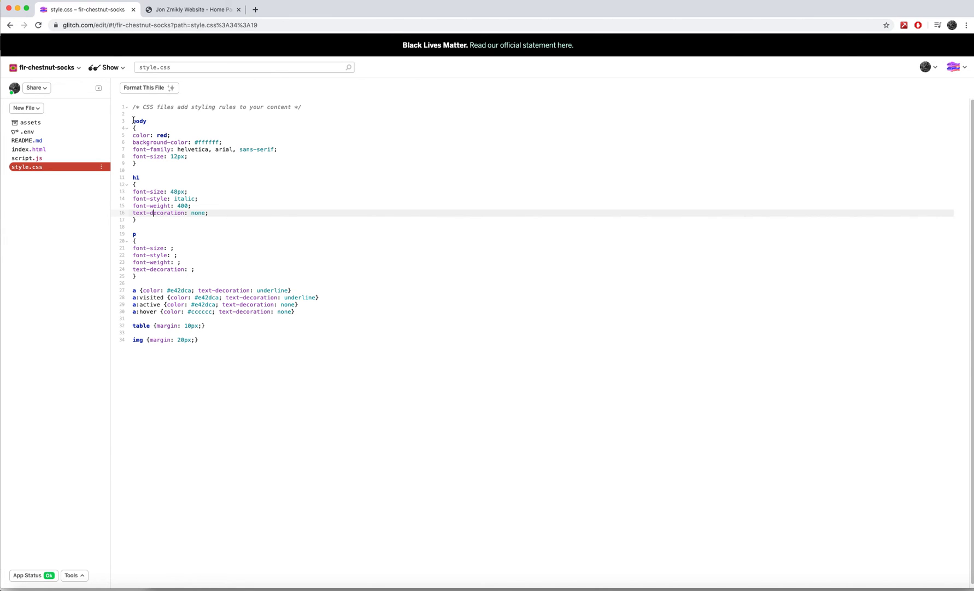
{"action": "double_click", "coordinate": [140, 120]}
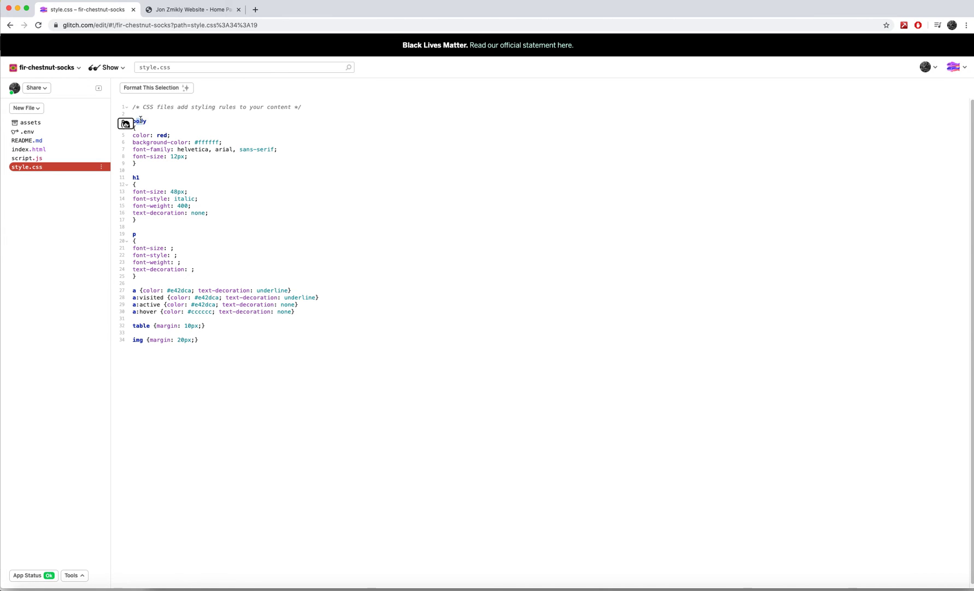
{"action": "double_click", "coordinate": [139, 121]}
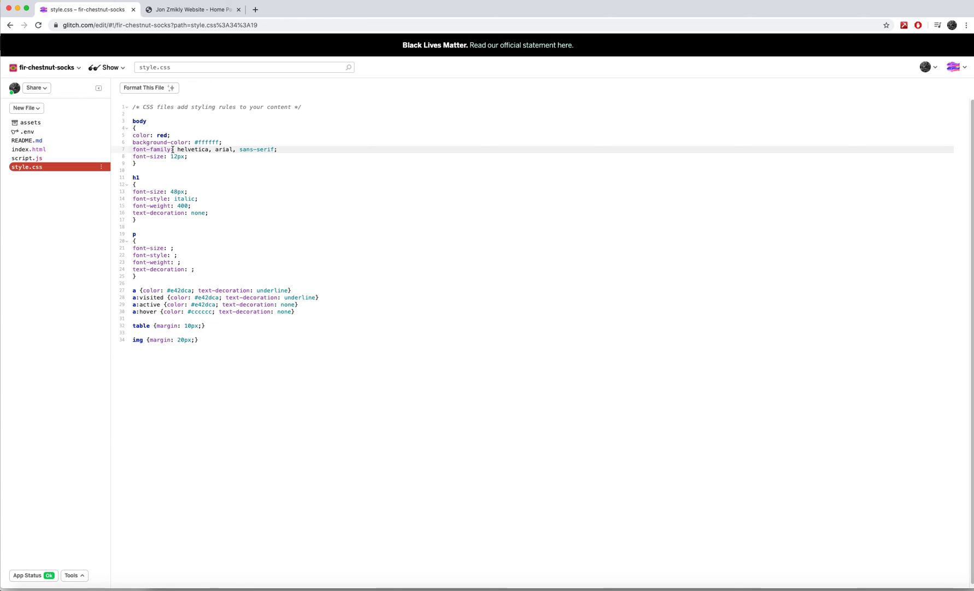
{"action": "double_click", "coordinate": [140, 135]}
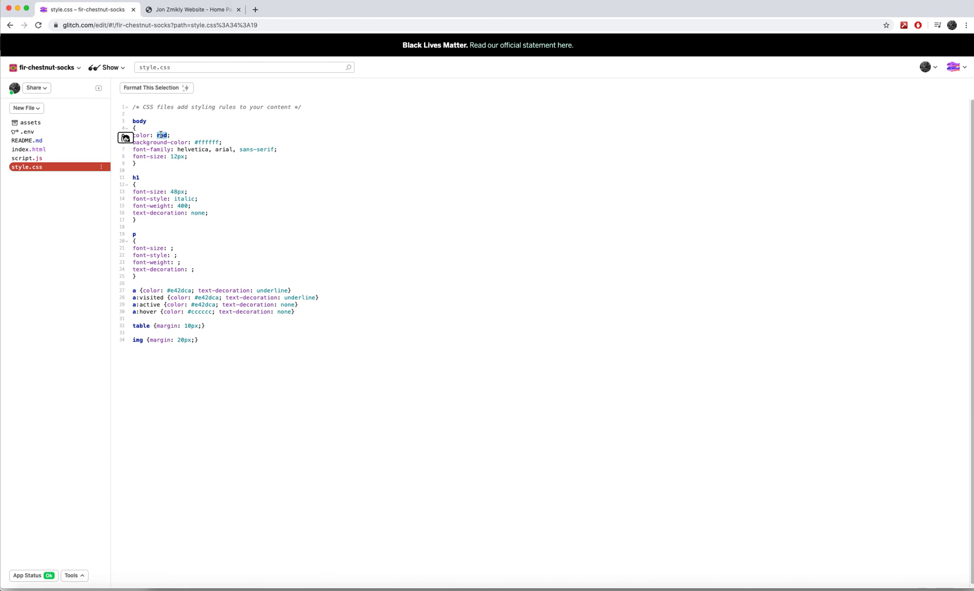
{"action": "double_click", "coordinate": [161, 135]}
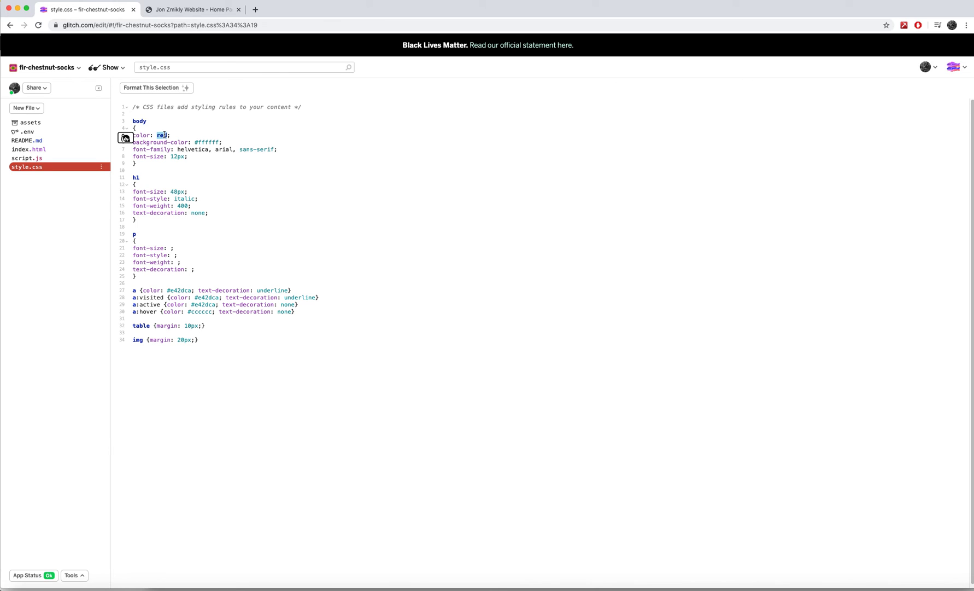
{"action": "left_click", "coordinate": [174, 135]}
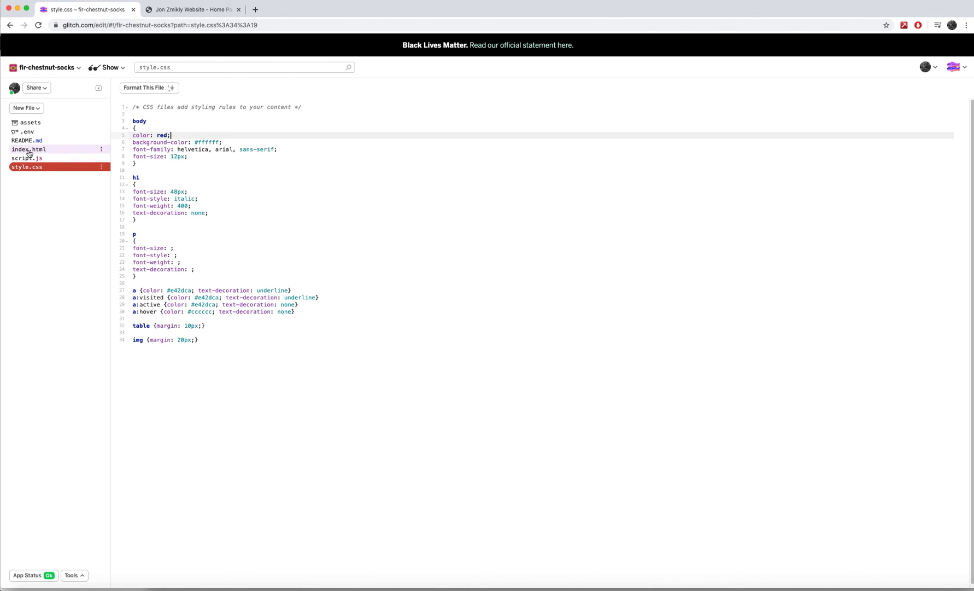
{"action": "mouse_move", "coordinate": [30, 154]}
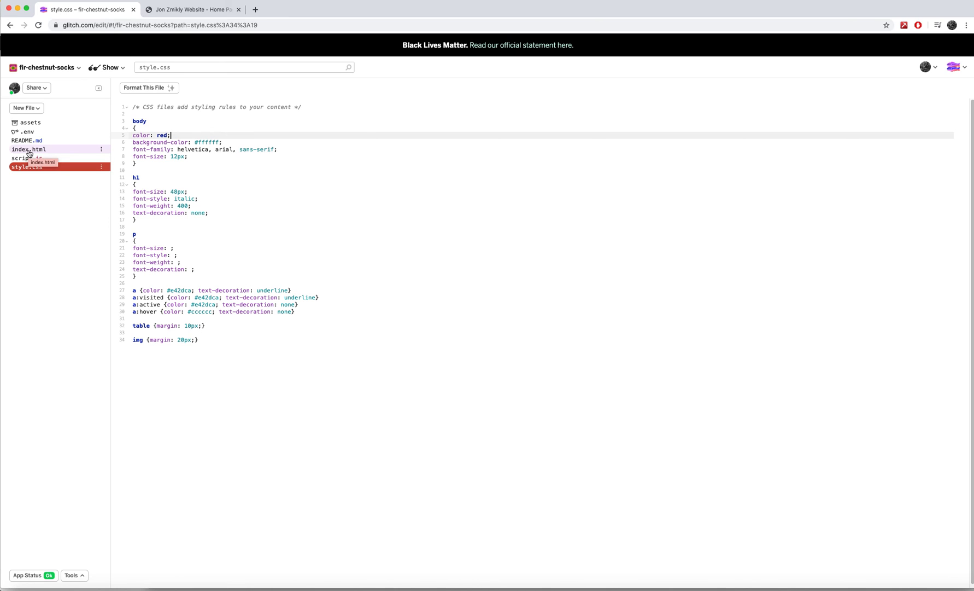
{"action": "mouse_move", "coordinate": [134, 121]}
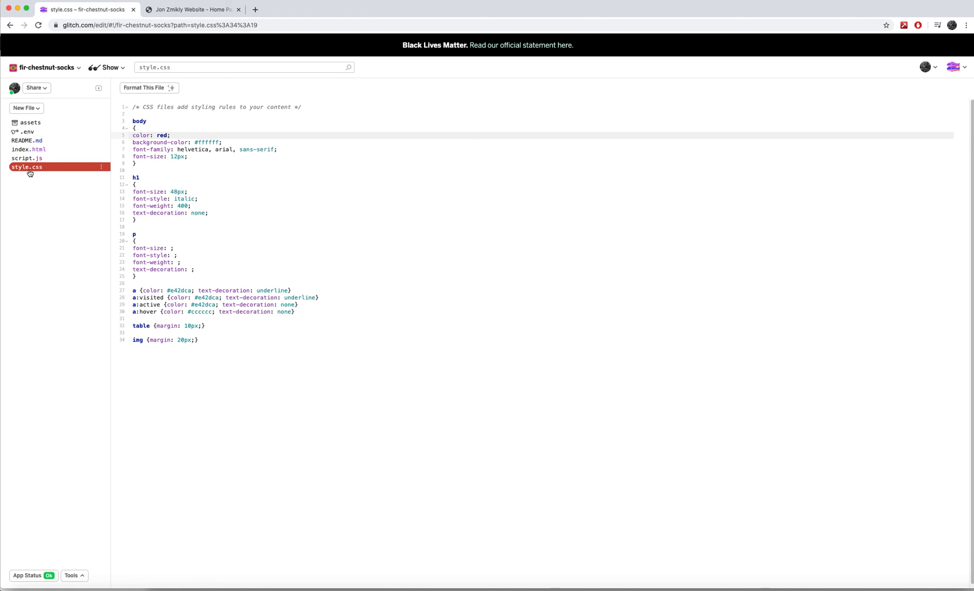
{"action": "mouse_move", "coordinate": [163, 153]}
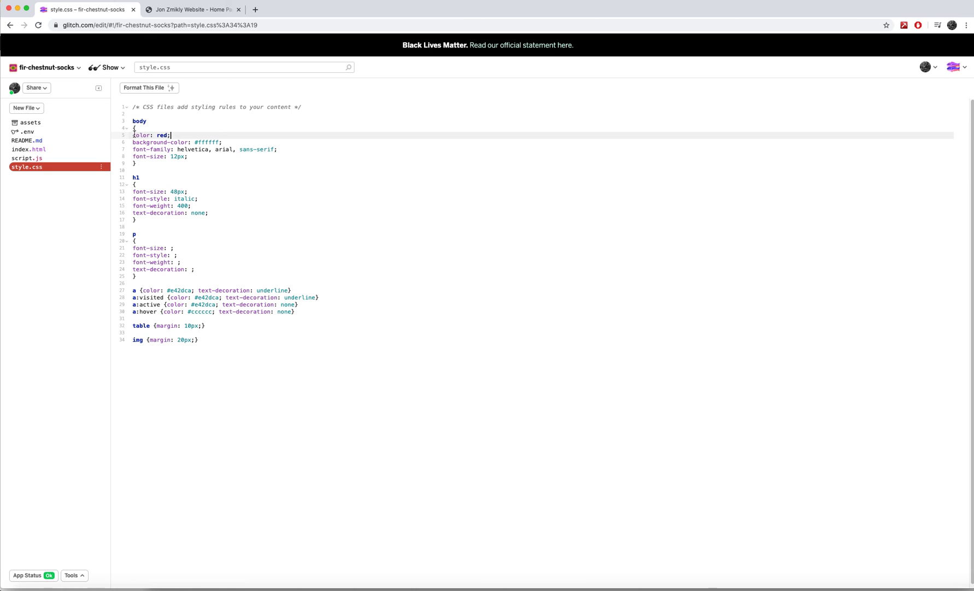
{"action": "mouse_move", "coordinate": [183, 234]}
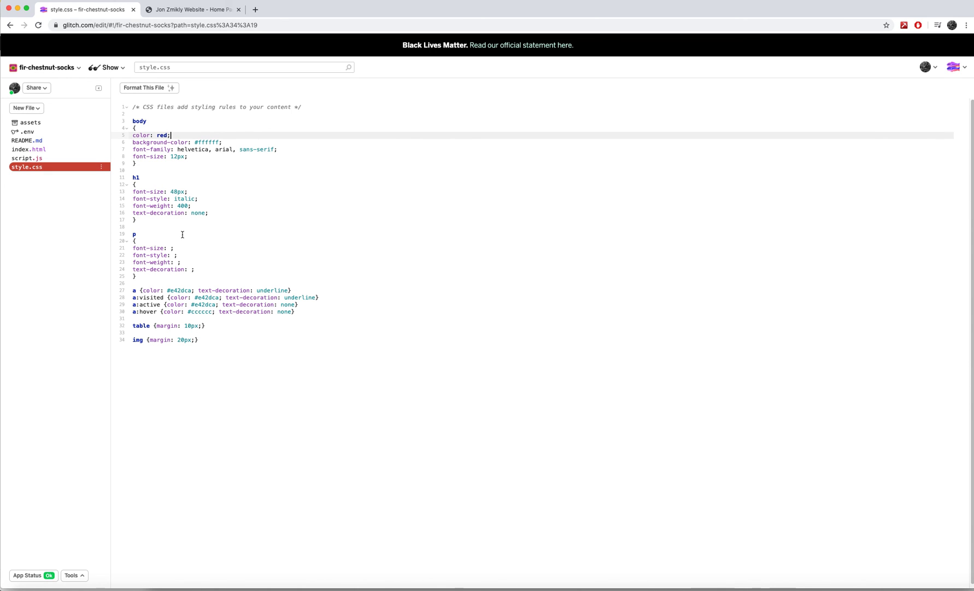